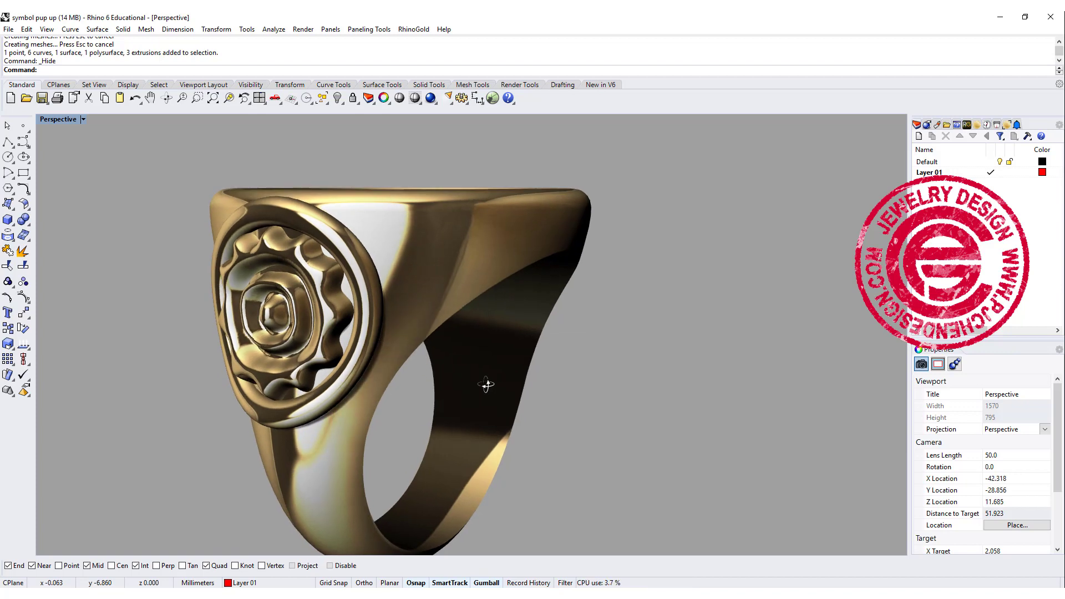
Orbit around the finished signet ring to see the red sun relief
drag(485, 384, 548, 396)
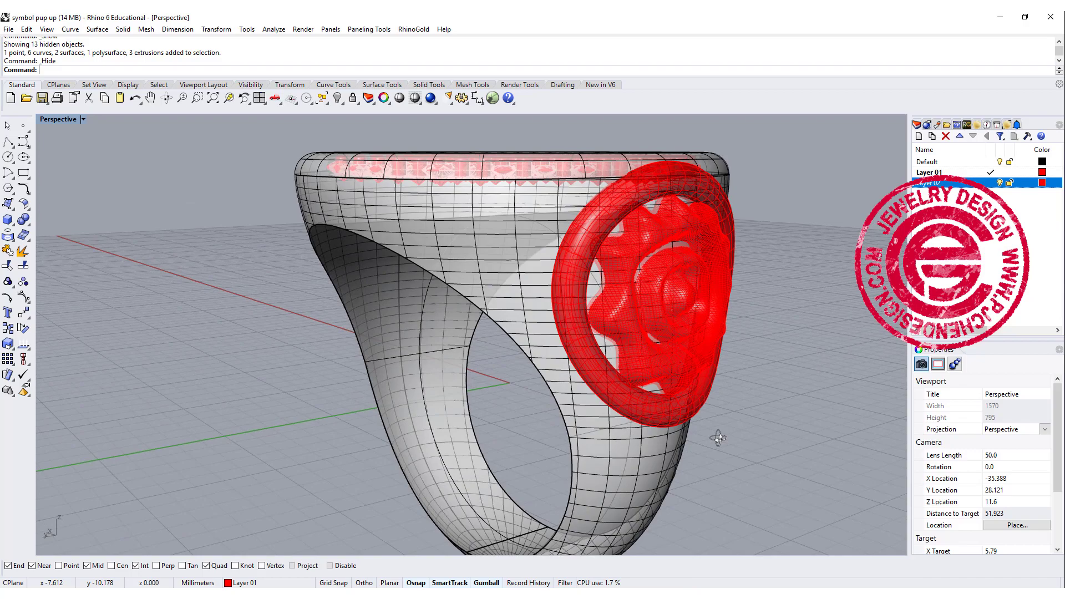
drag(718, 436, 643, 418)
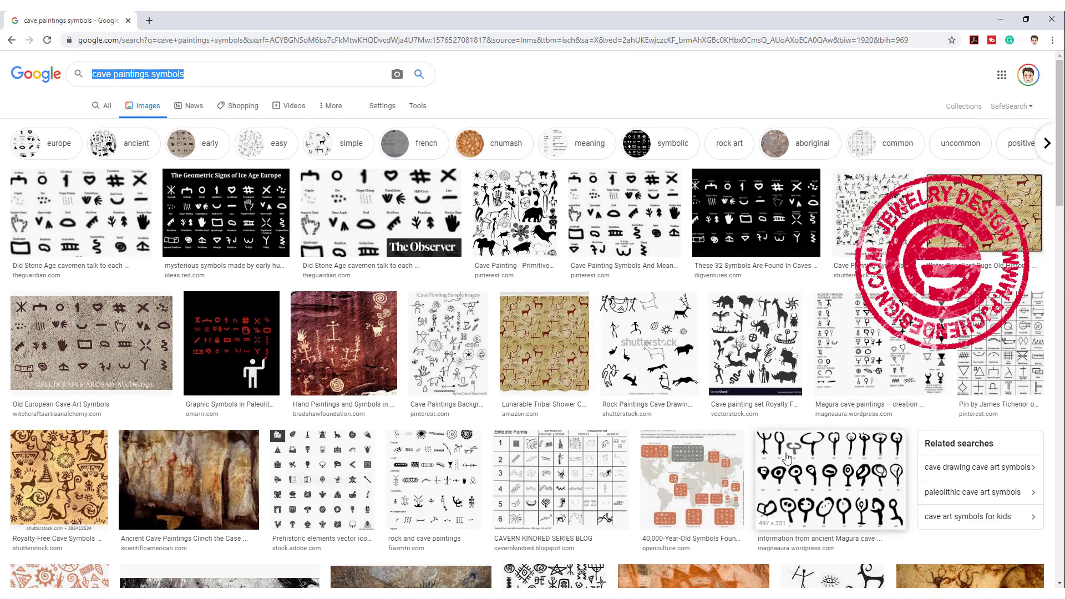
Scroll through the Google Images results for cave painting symbols
scroll(down, 3)
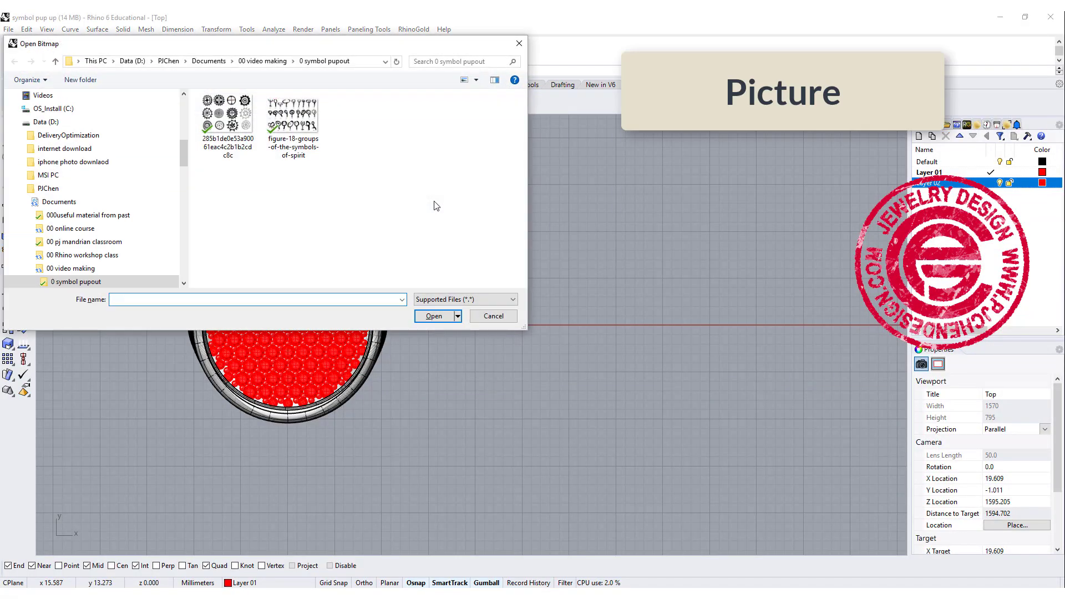
Open the sun symbol sheet as a Top-view picture and lock it
click(227, 118)
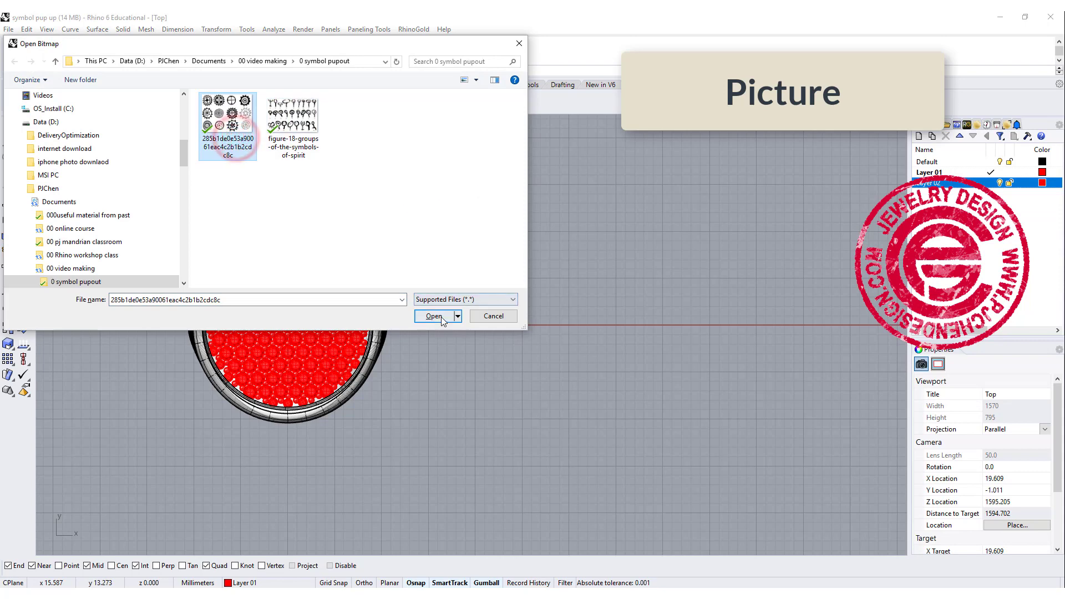
click(432, 316)
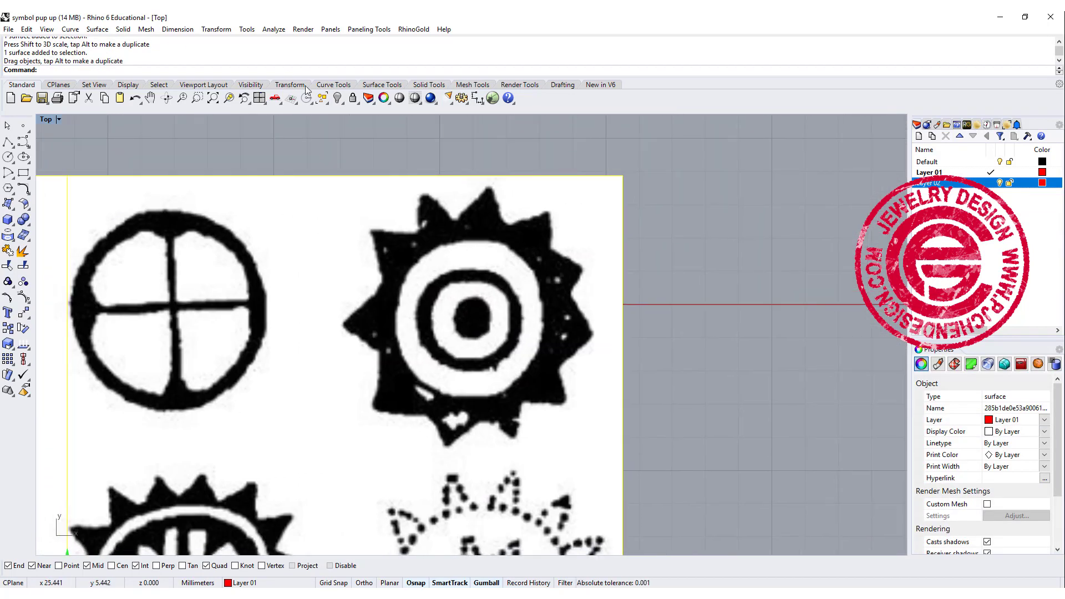
click(351, 99)
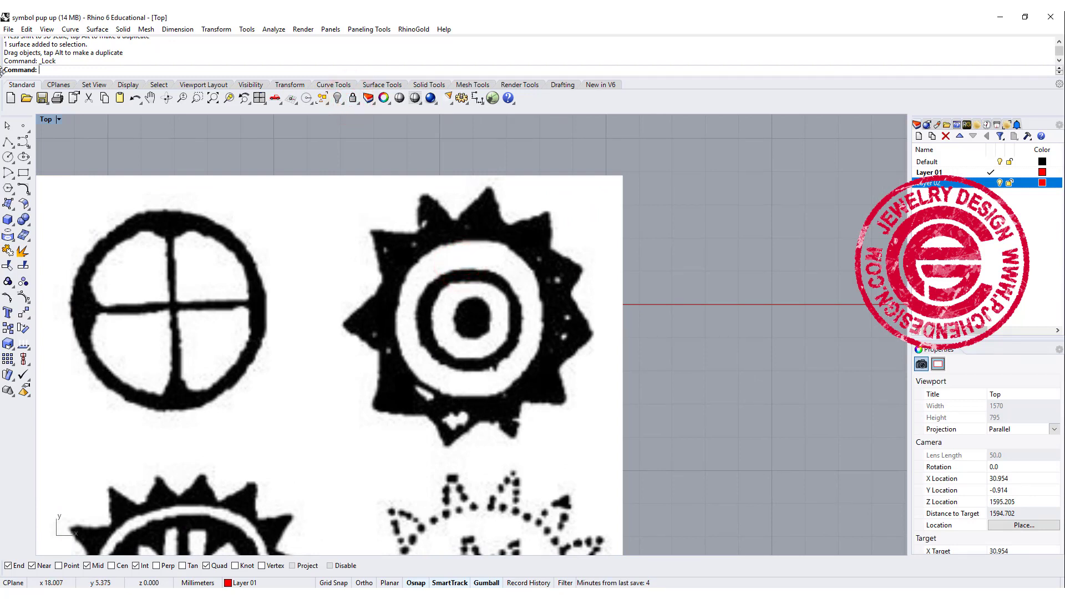
mouse_move(386, 290)
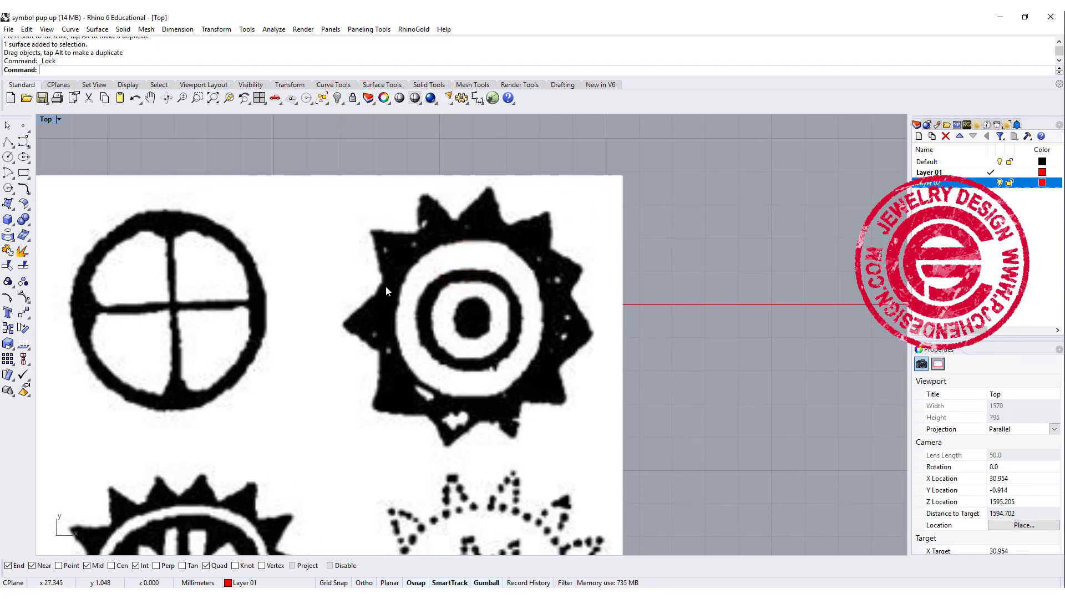
Choose the Sketch curve tool for freehand tracing of the sun symbol
click(9, 141)
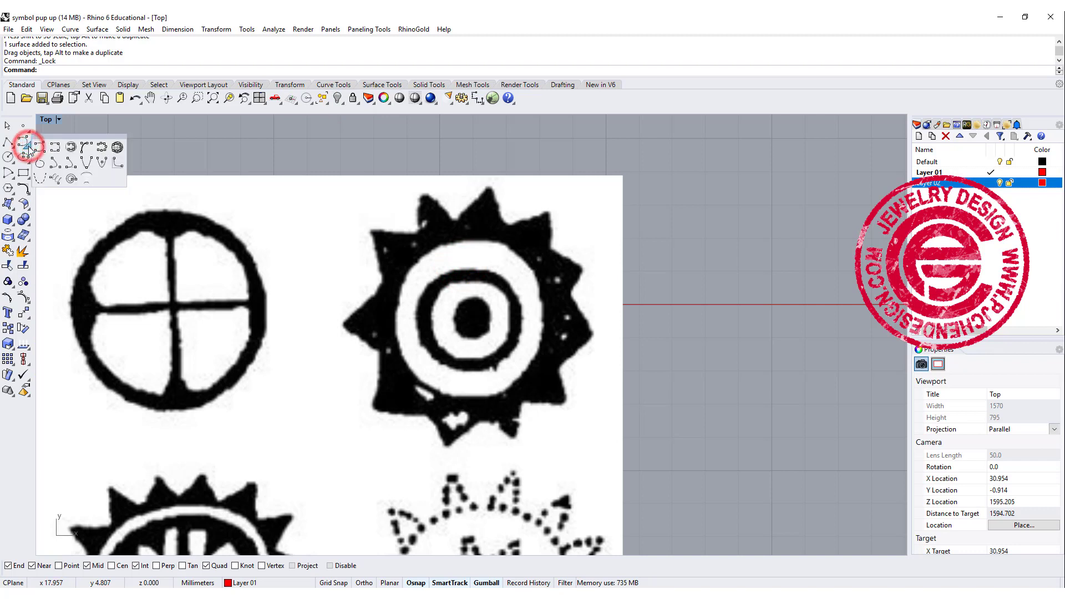
mouse_move(54, 148)
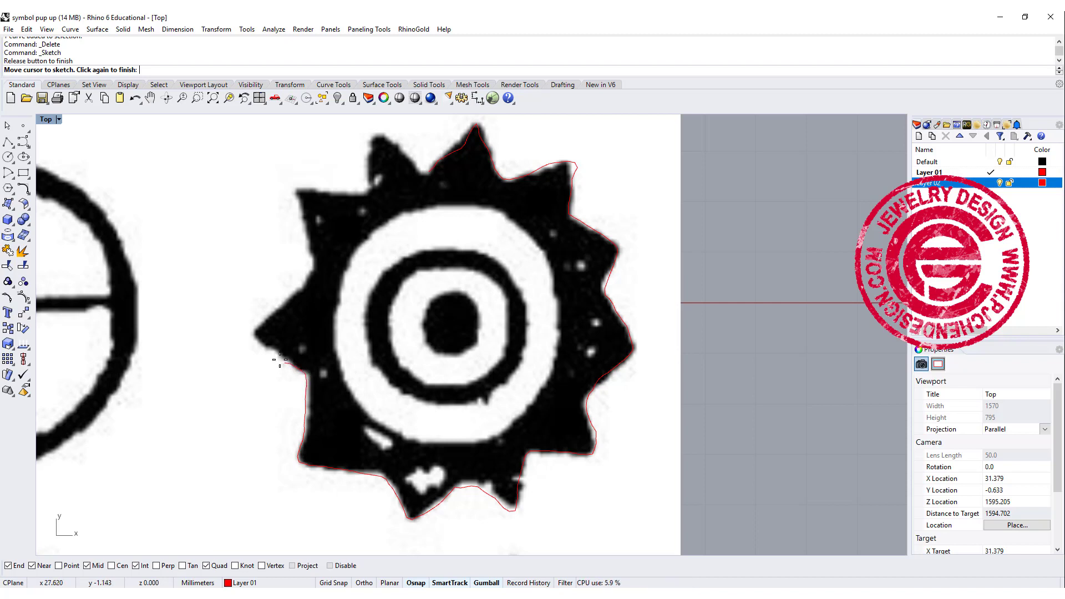
mouse_move(311, 267)
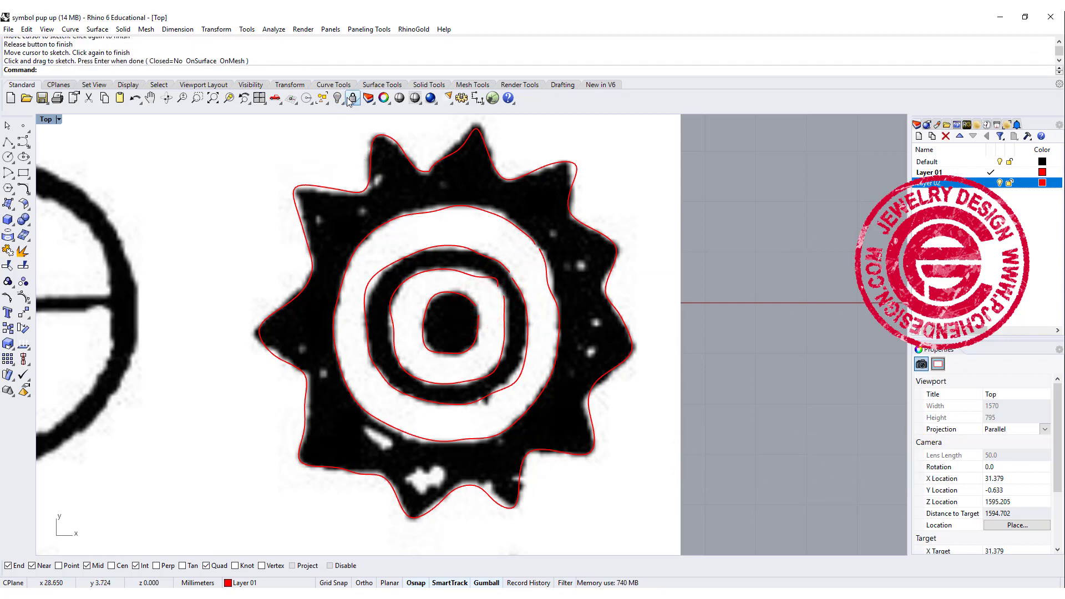
Hide the reference picture and move loose curve ends together to close the loops
click(351, 99)
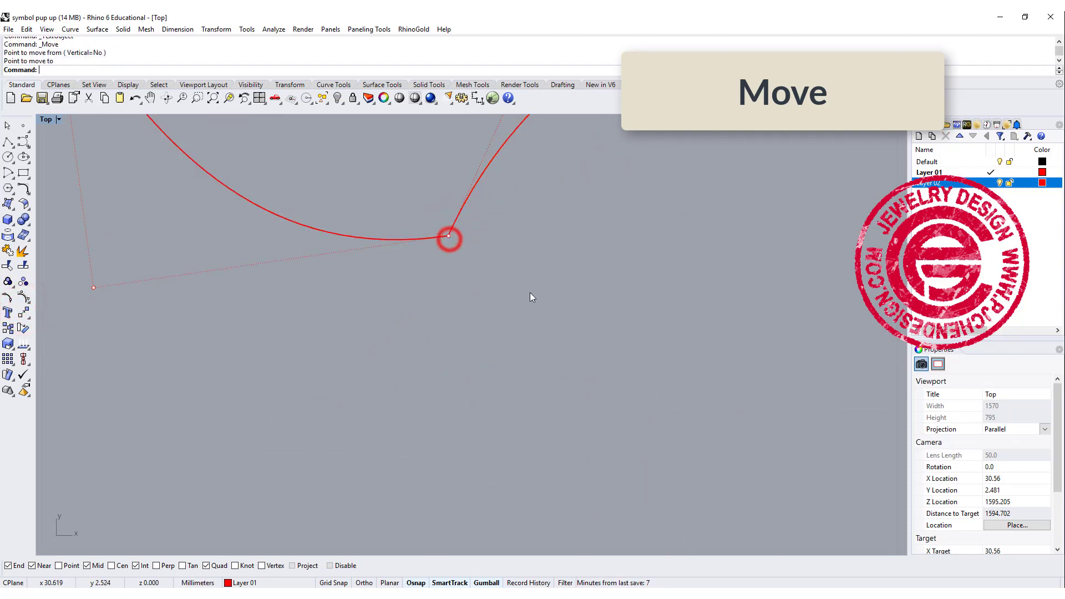
scroll(down, 3)
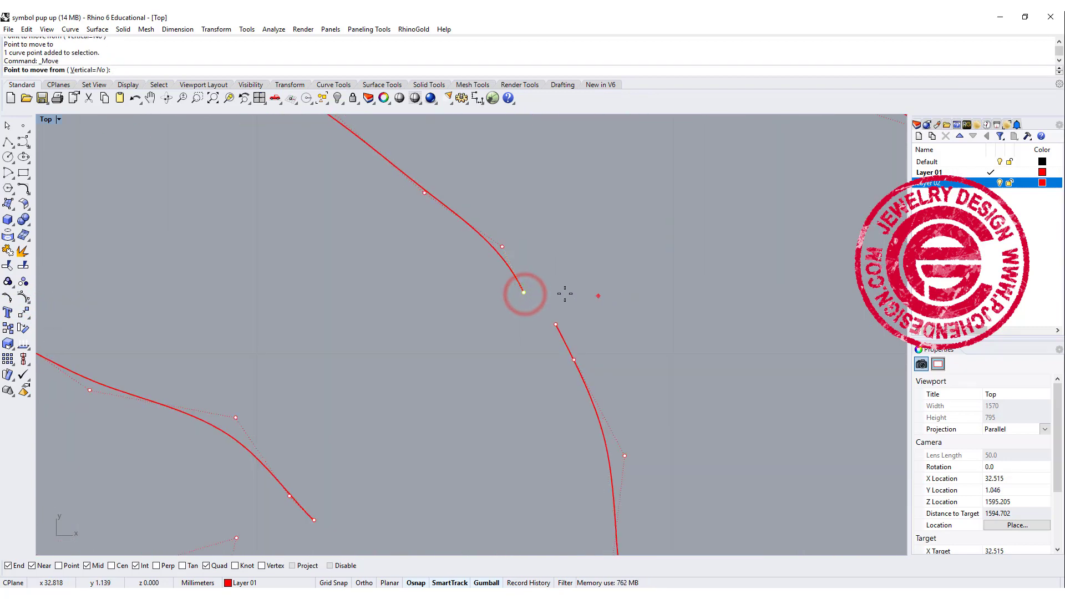
click(553, 322)
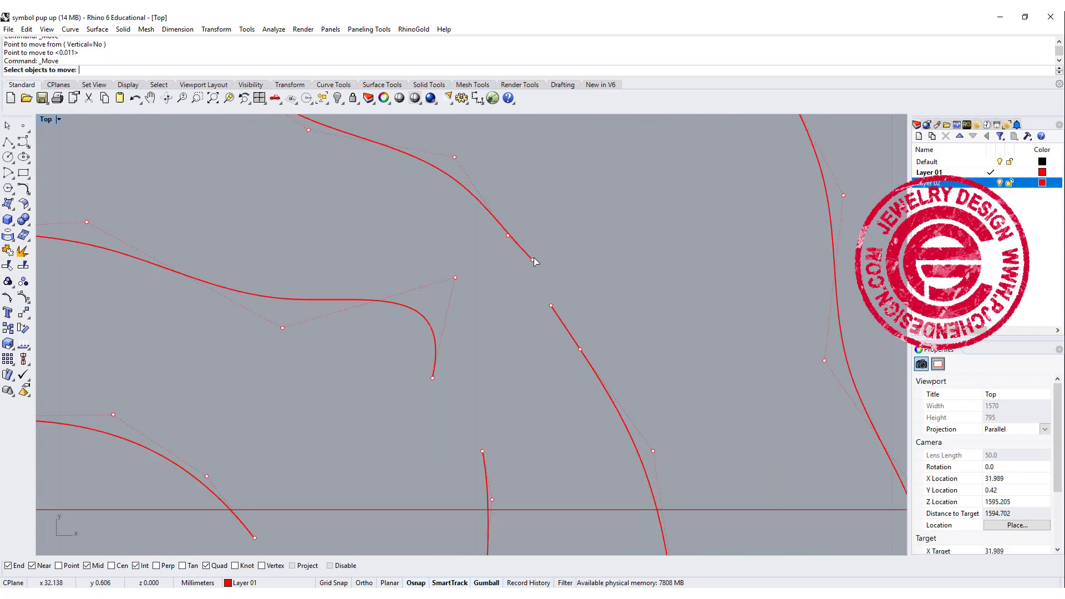
click(535, 261)
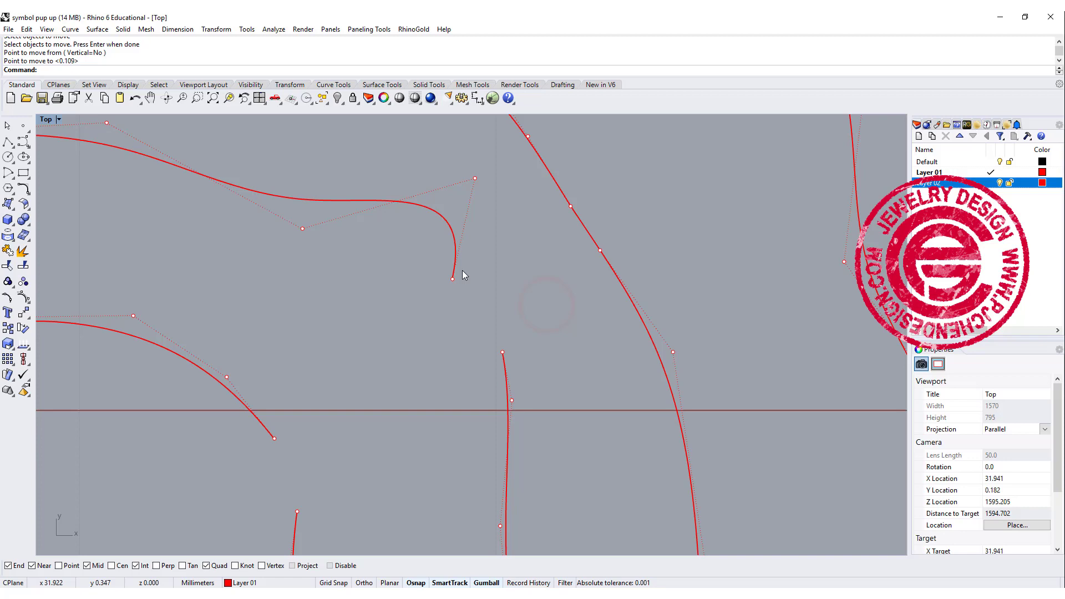
click(451, 281)
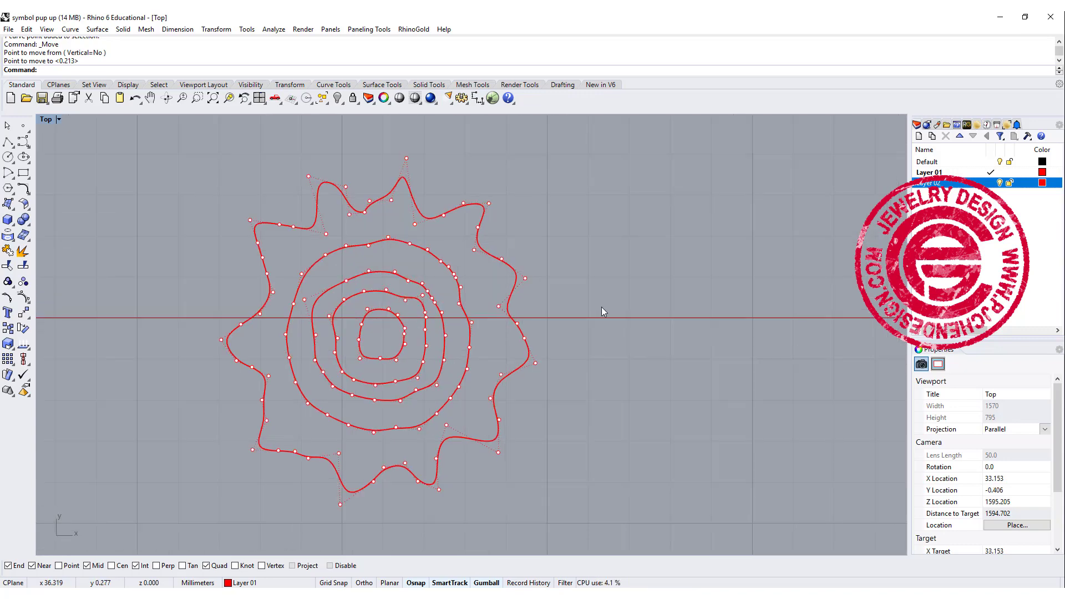
click(602, 269)
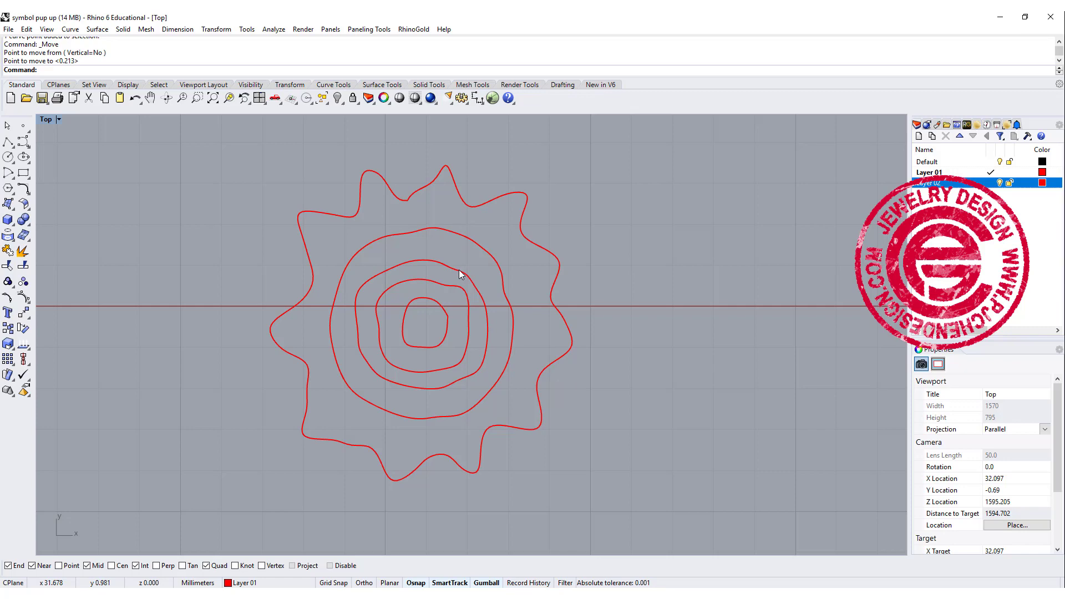
mouse_move(451, 321)
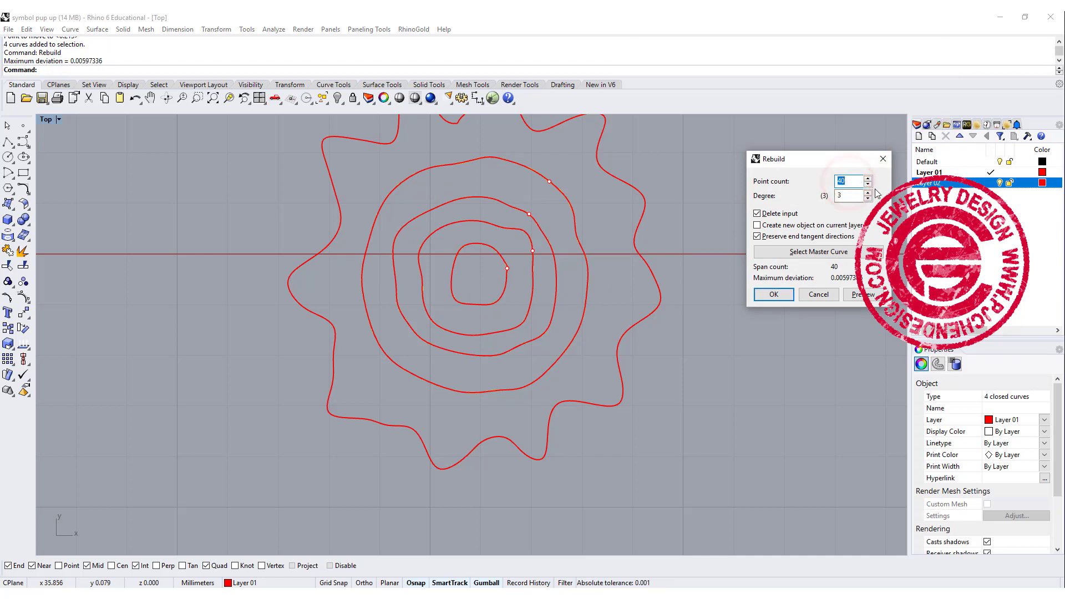
Rebuild the four inner ring curves with a point count of 13
text(13)
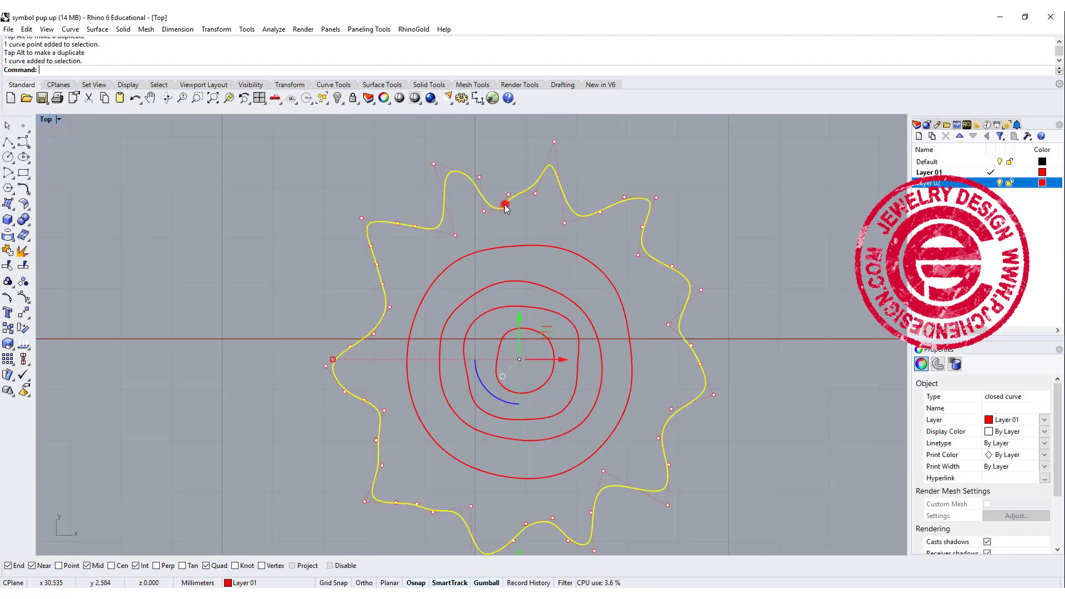
Rebuild the spiky outer outline with 54 points, keeping its spikes
scroll(down, 3)
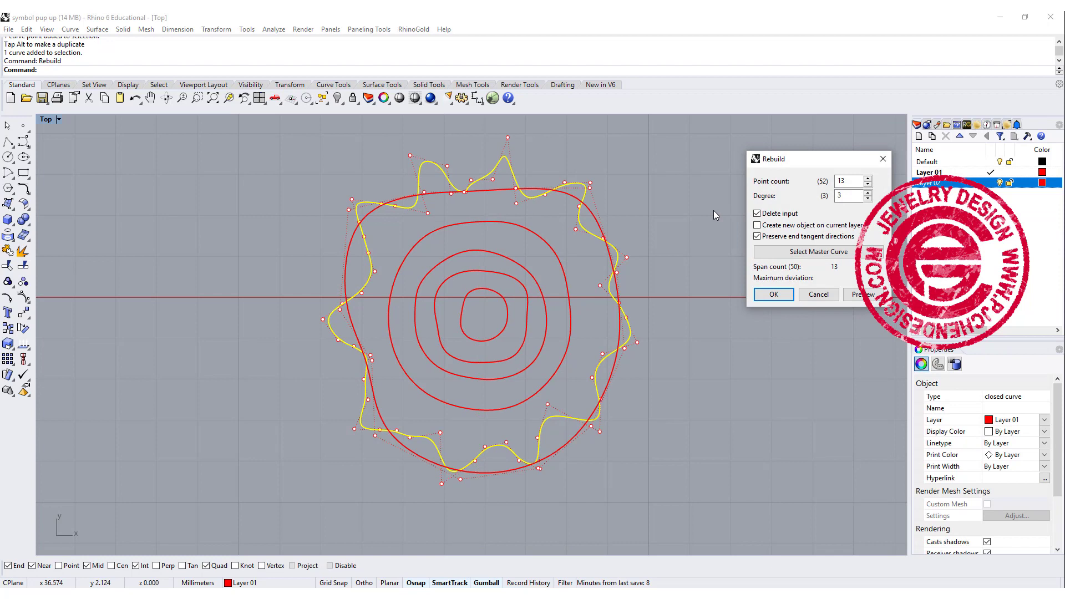
click(847, 181)
text(54)
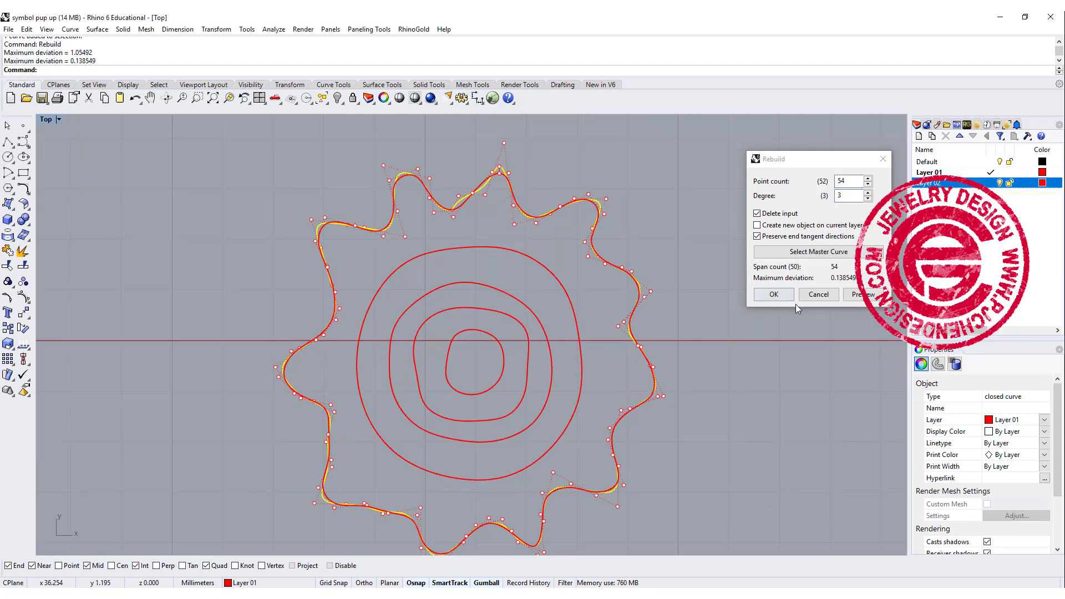
click(772, 294)
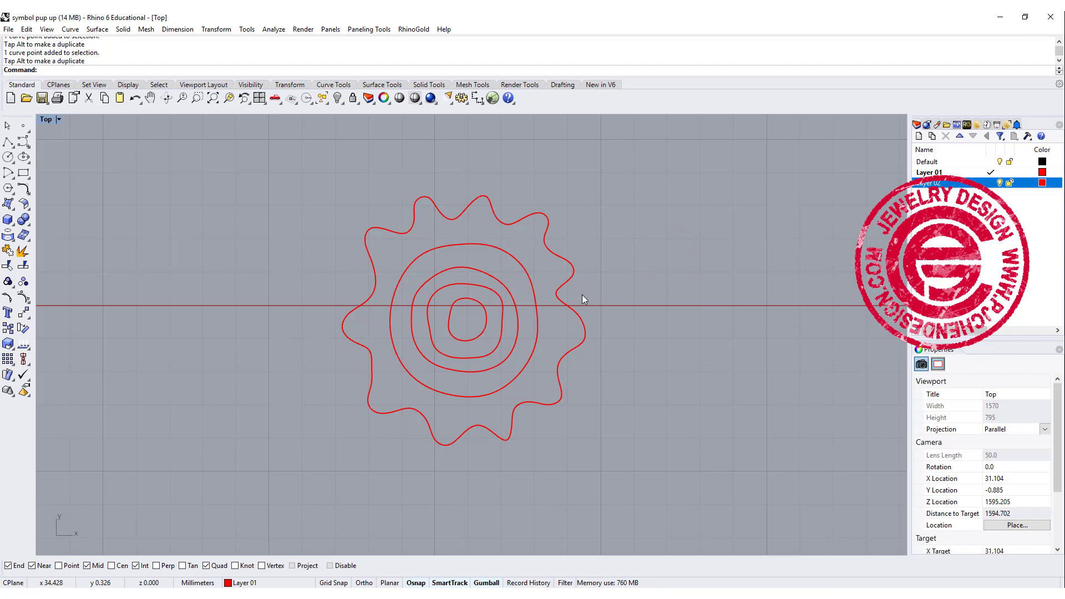
mouse_move(138, 135)
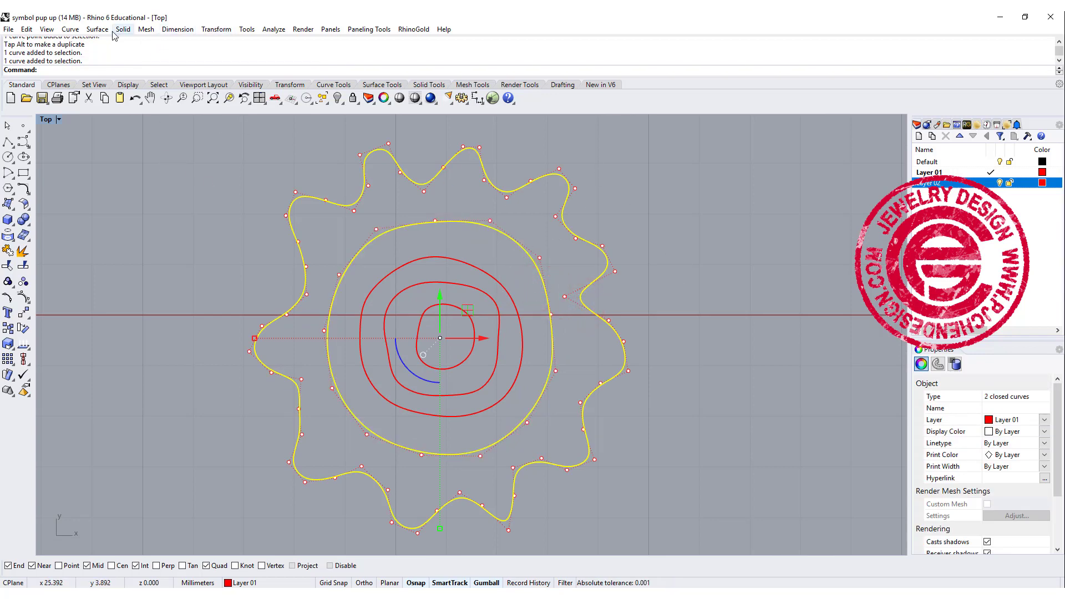
Extrude the wavy outline and largest ring straight up into a hollow gear solid
click(123, 30)
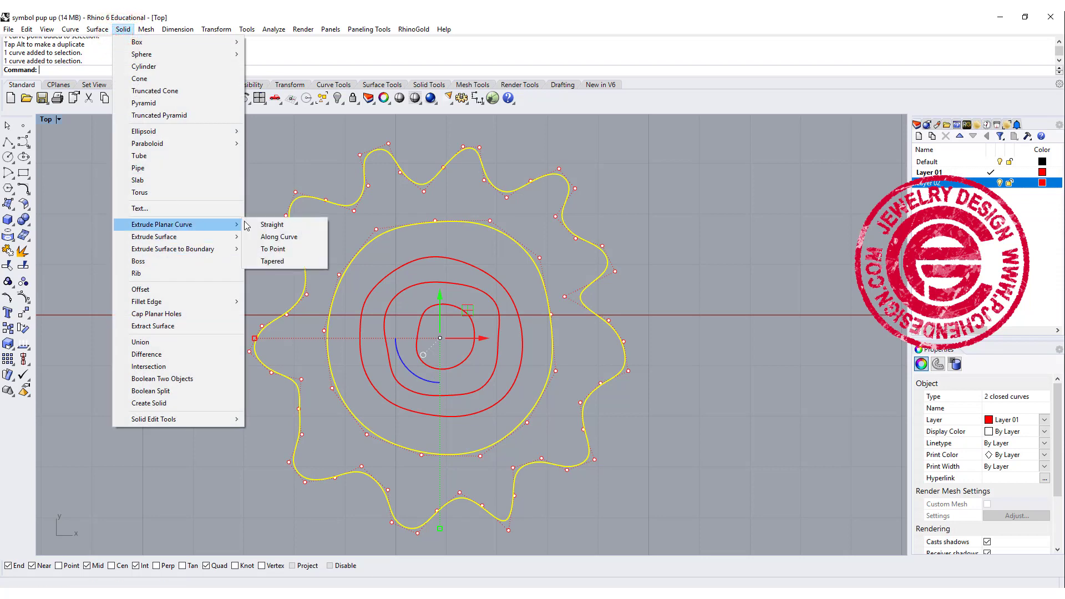
click(272, 224)
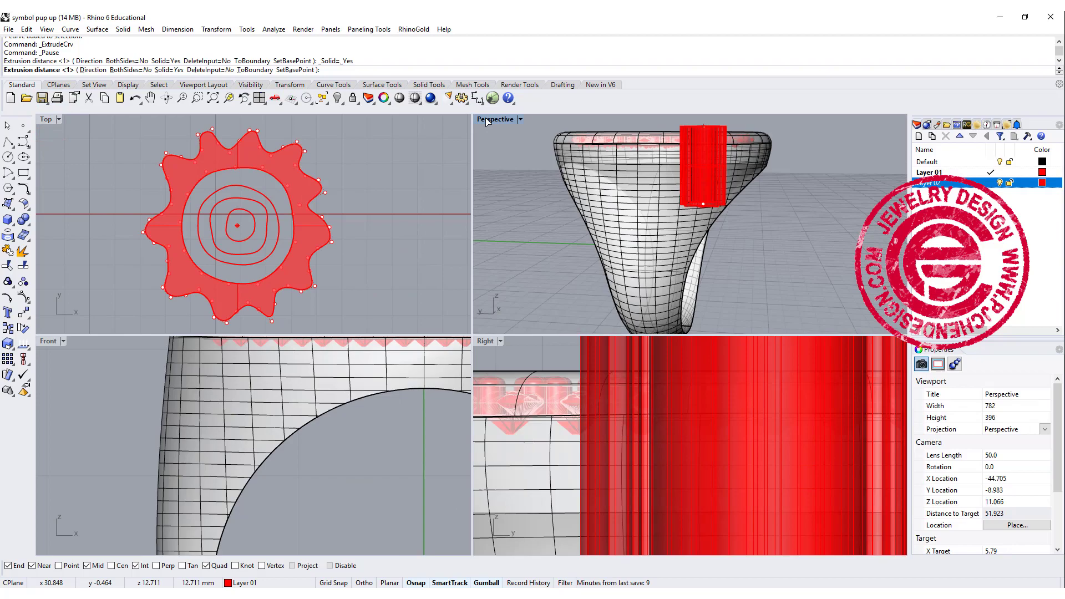
double_click(496, 118)
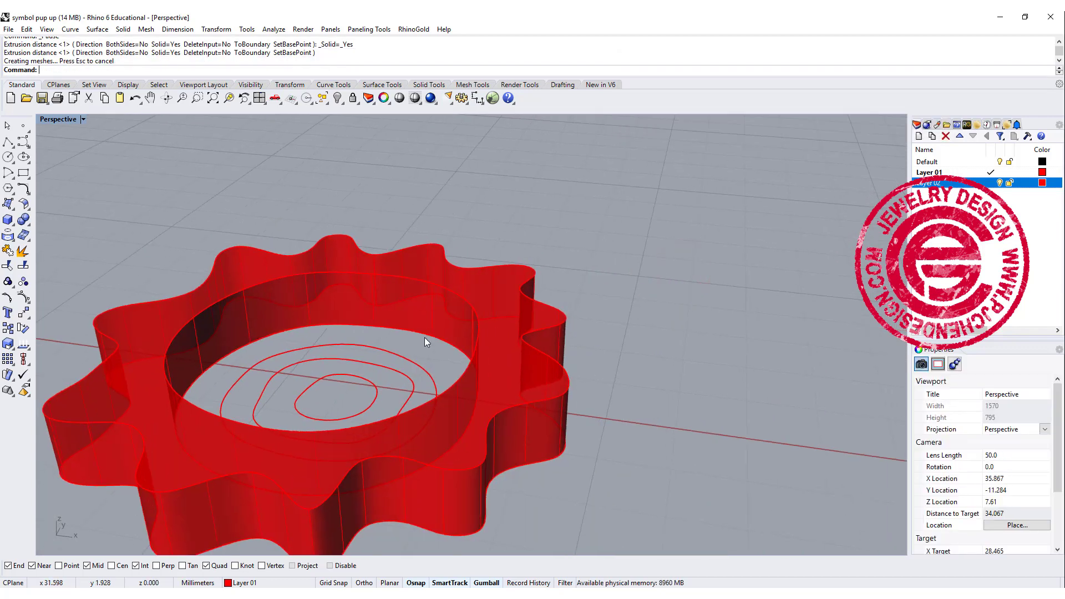
Extrude the two middle ring curves and show the symbol in Rendered display
click(407, 375)
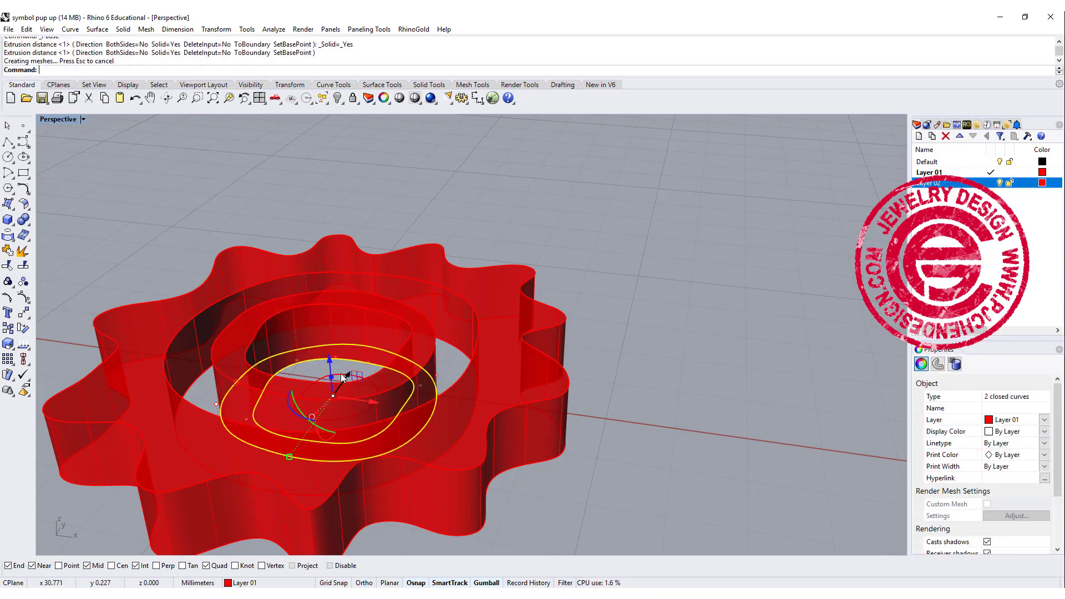
click(323, 381)
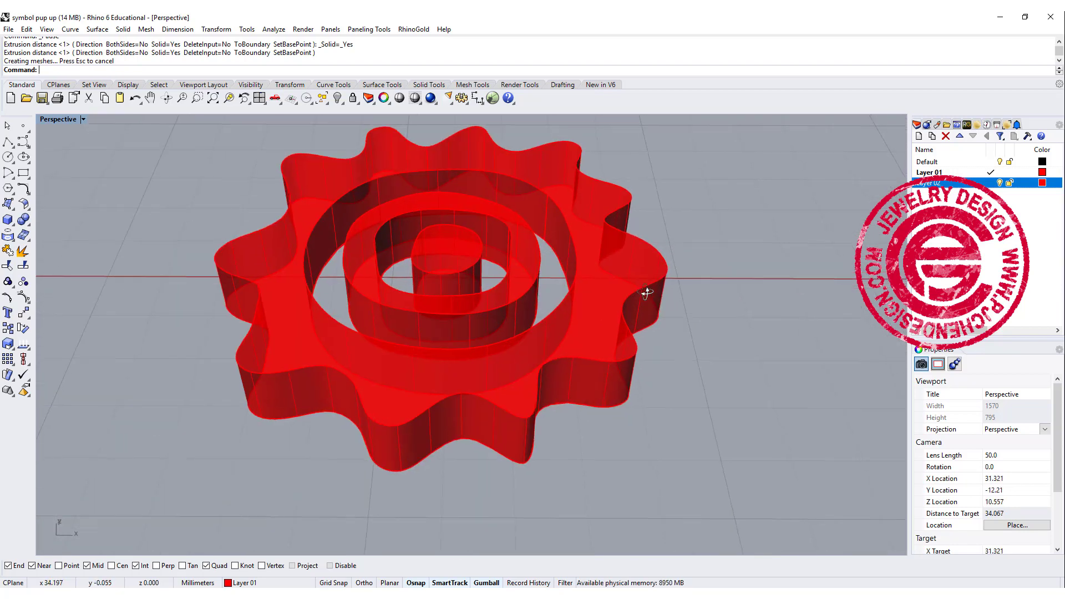
click(84, 119)
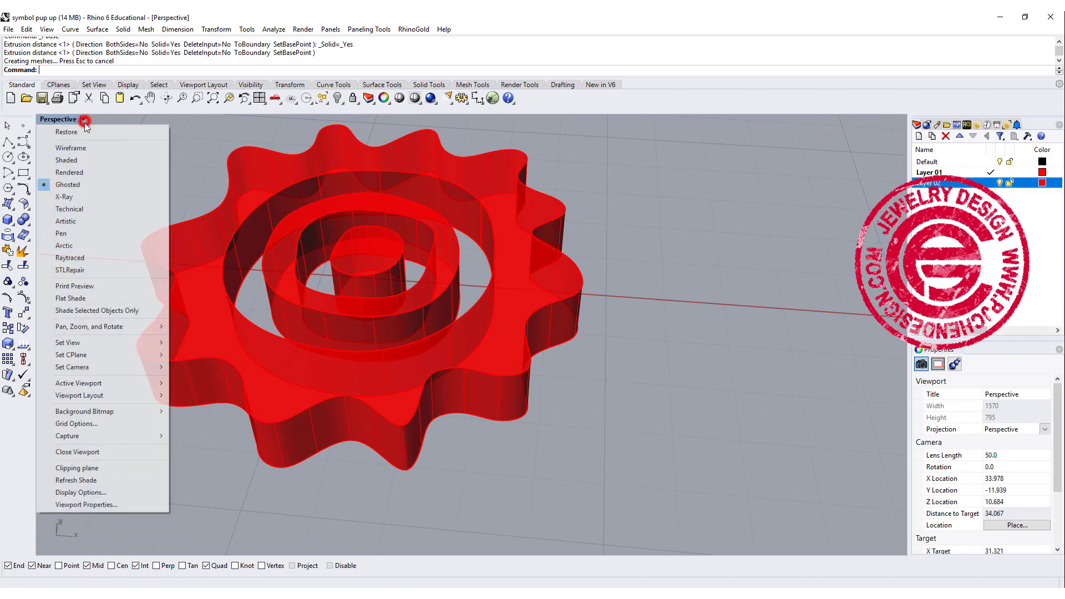
click(69, 172)
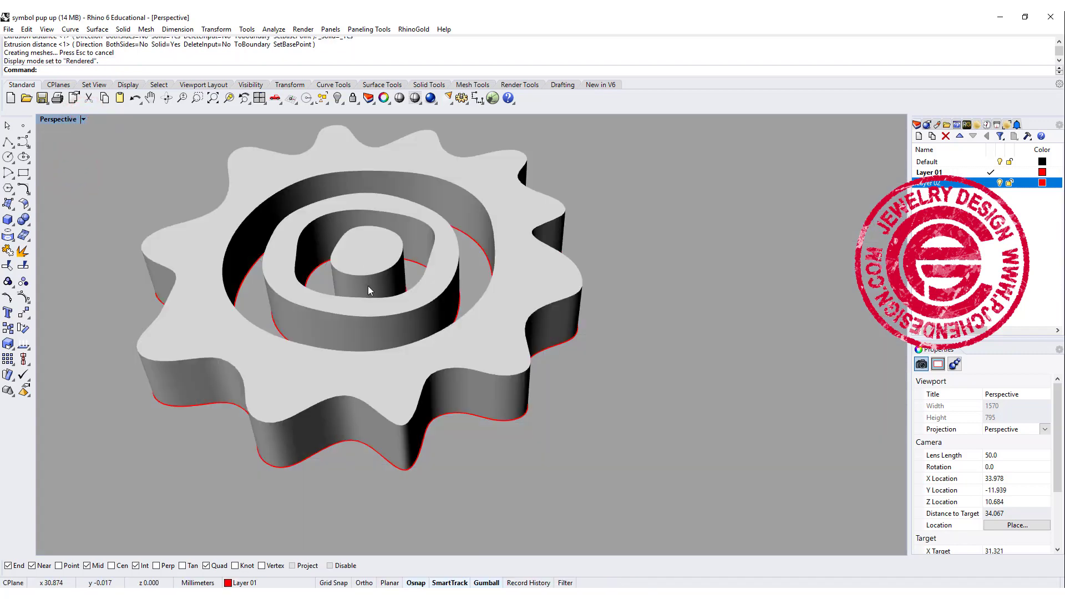
mouse_move(475, 220)
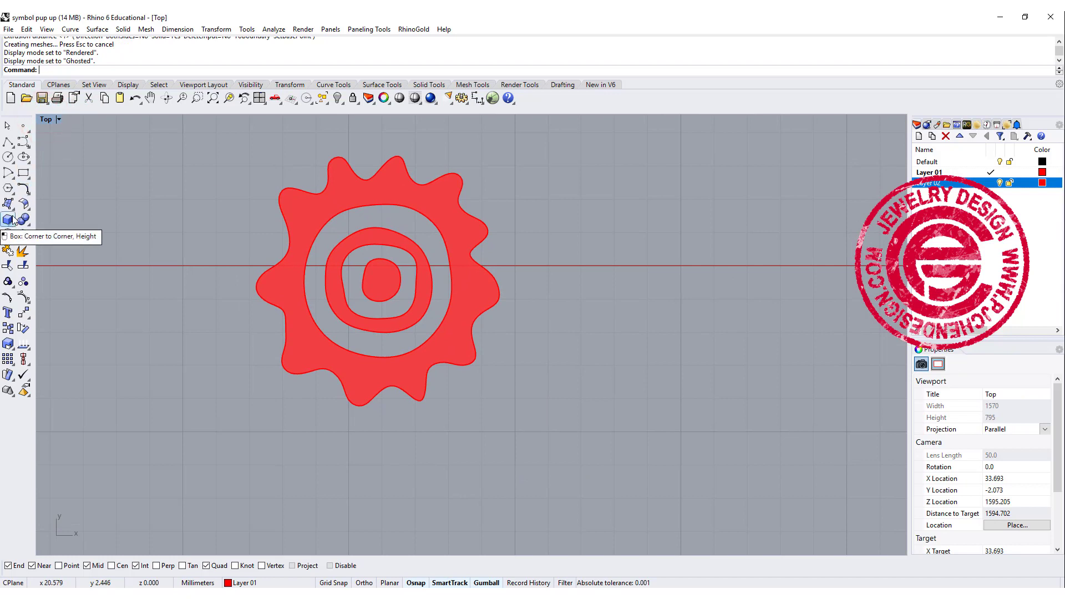
click(8, 208)
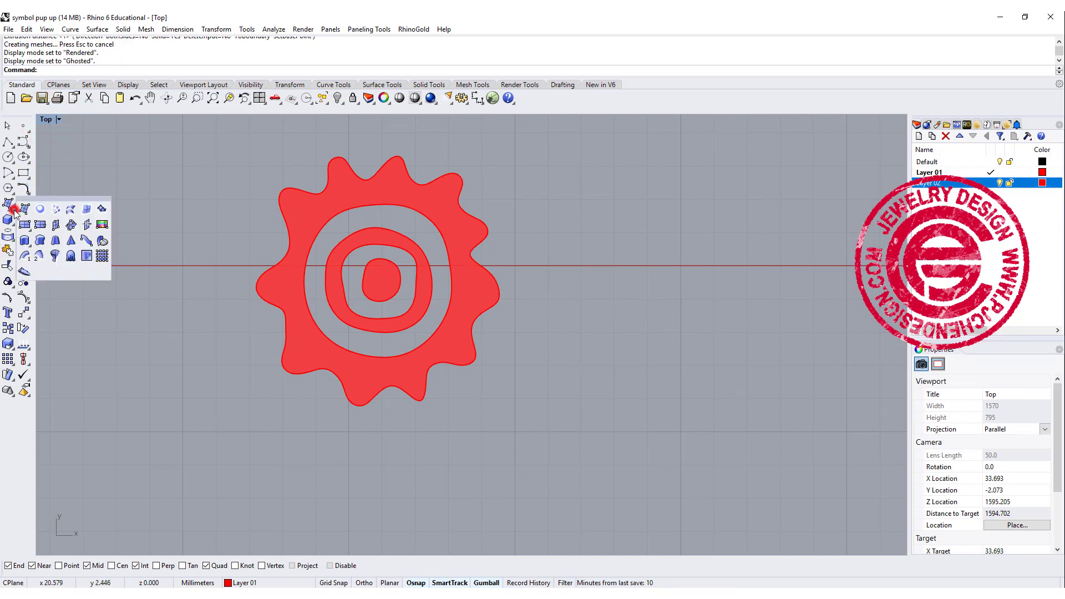
mouse_move(71, 256)
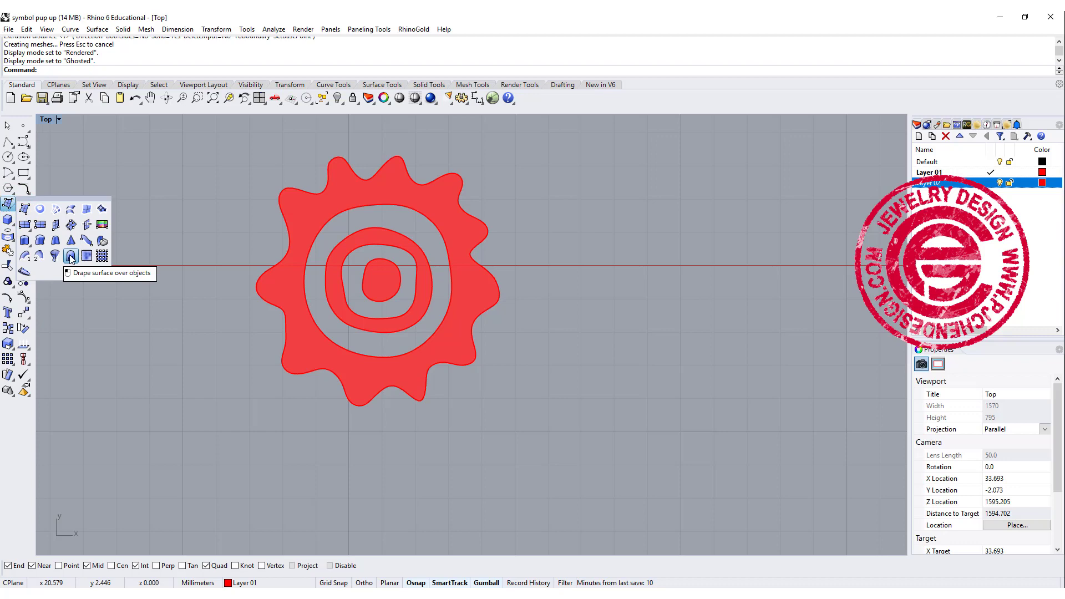
Drape a surface over a window framing the sun symbol in the Top view
click(71, 255)
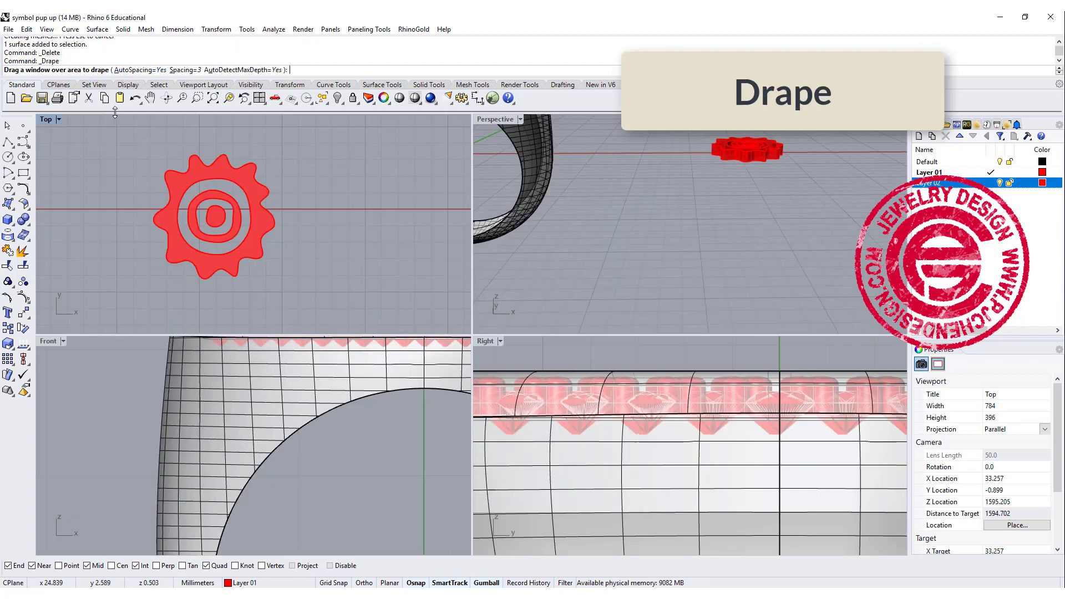
drag(144, 143, 316, 295)
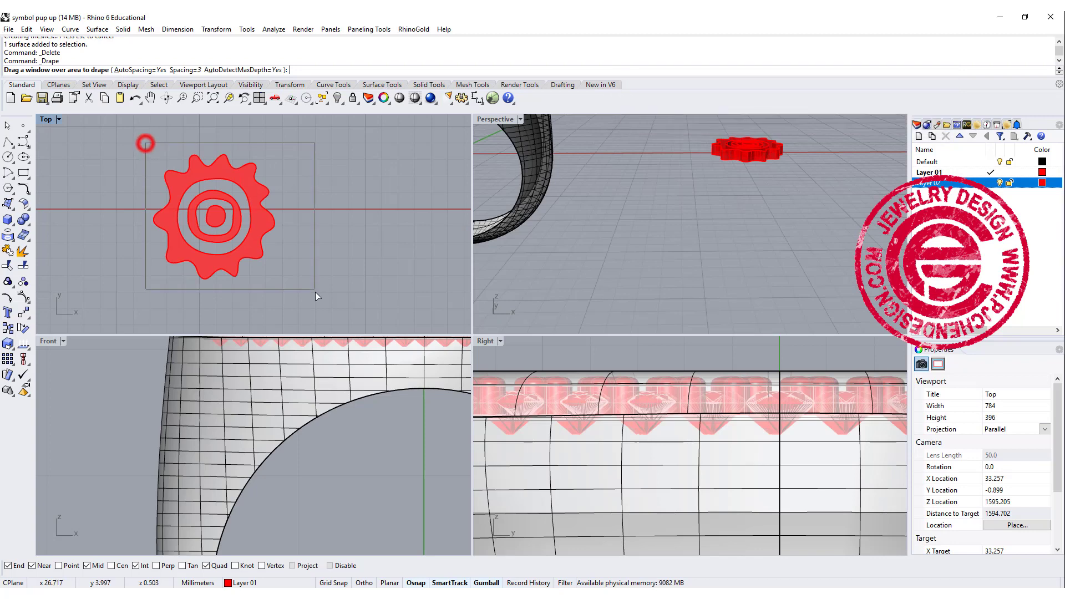
drag(145, 142, 317, 197)
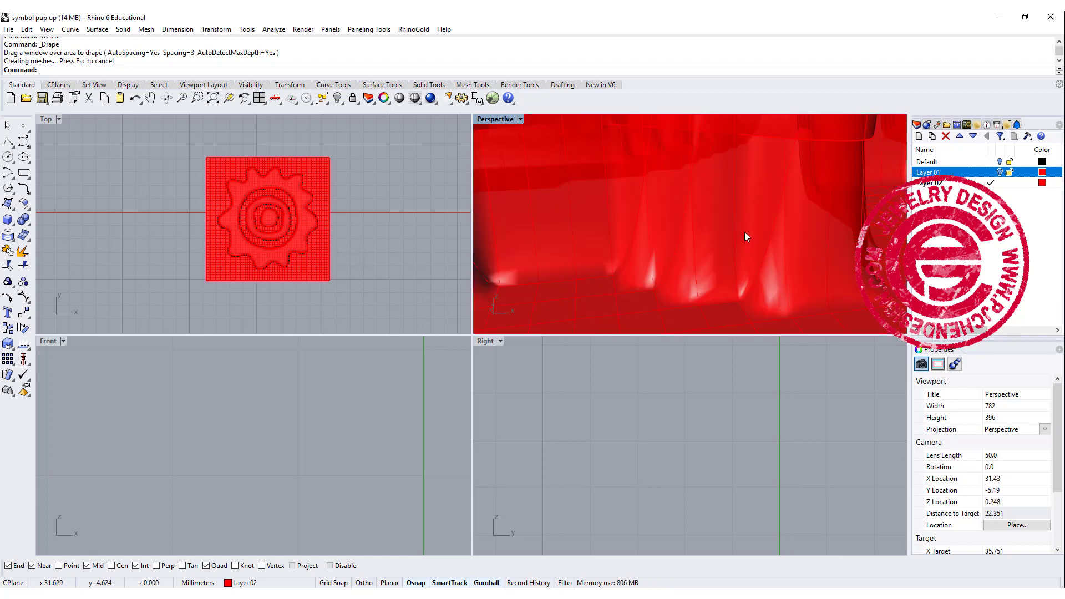
Switch Perspective to Rendered display to inspect the drape's jagged, stepped sides
click(520, 119)
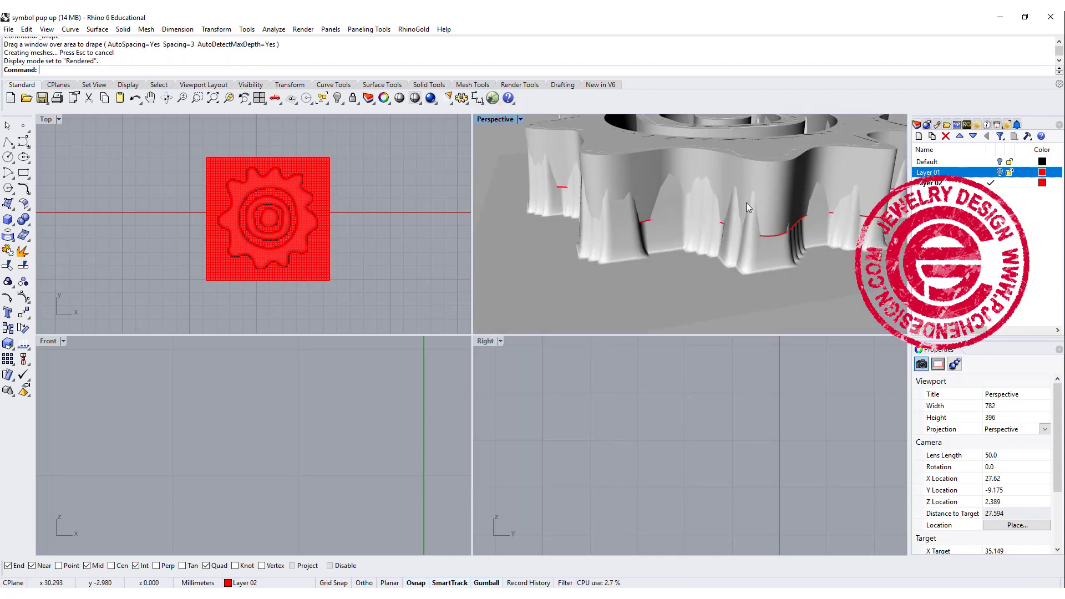
mouse_move(701, 247)
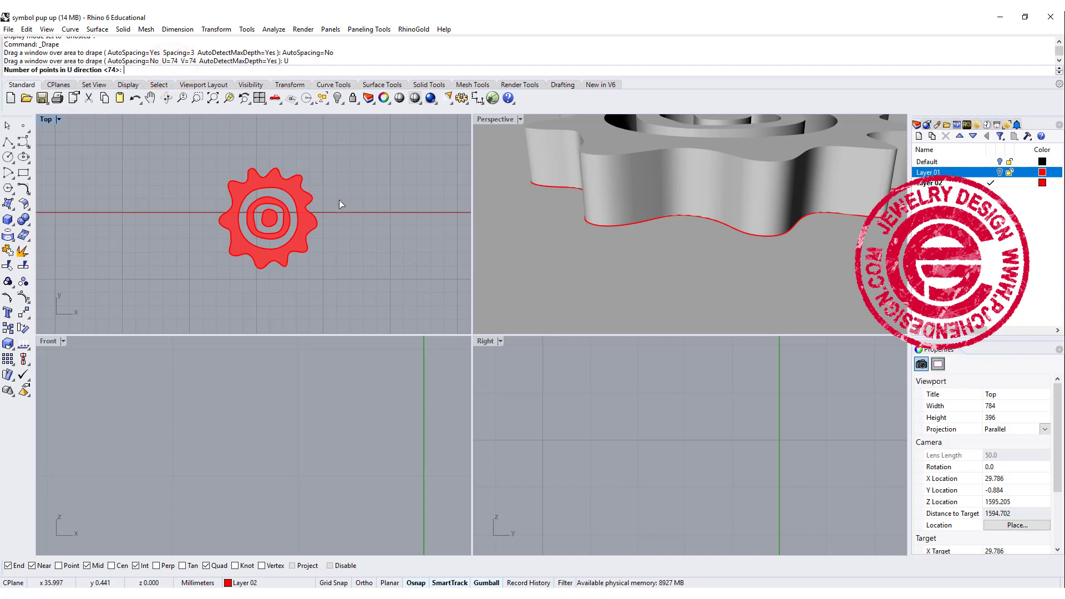
Drape a new 100 by 100 point surface over the windowed sun symbol in Top view
text(100)
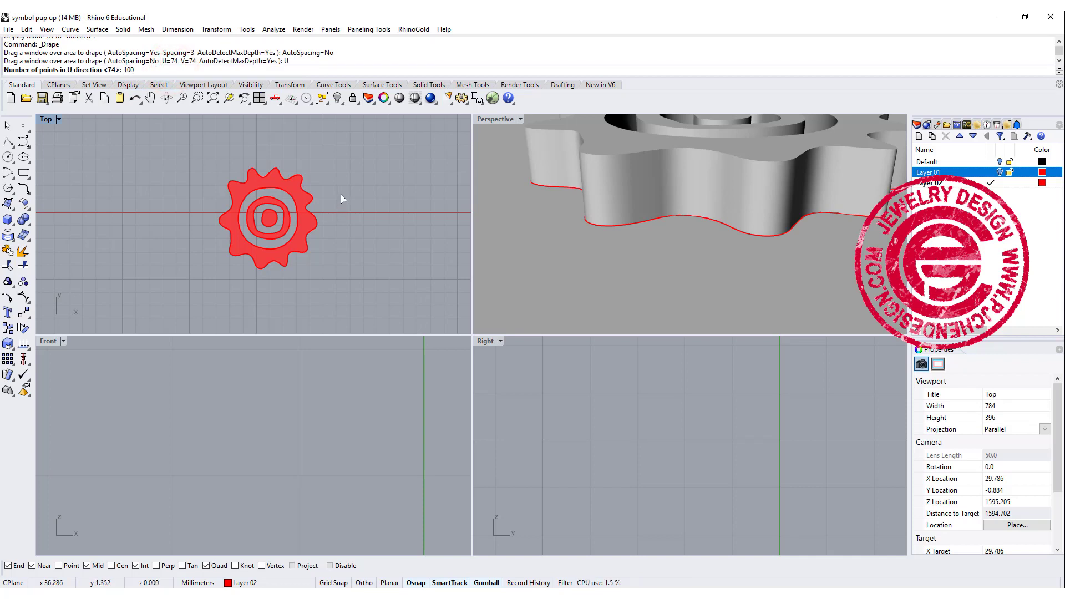
key(Enter)
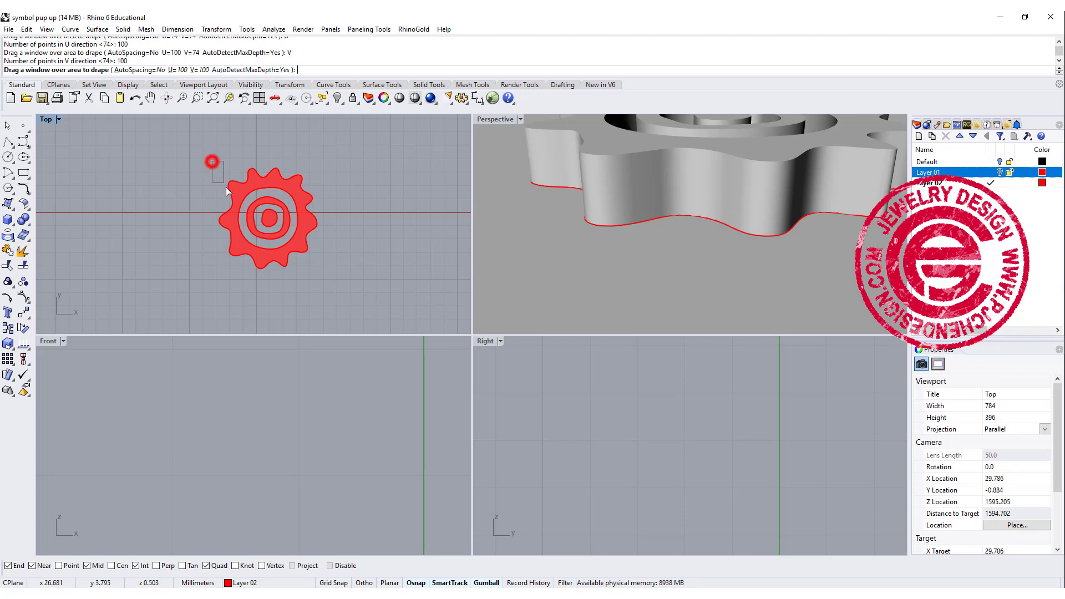
drag(213, 162, 326, 282)
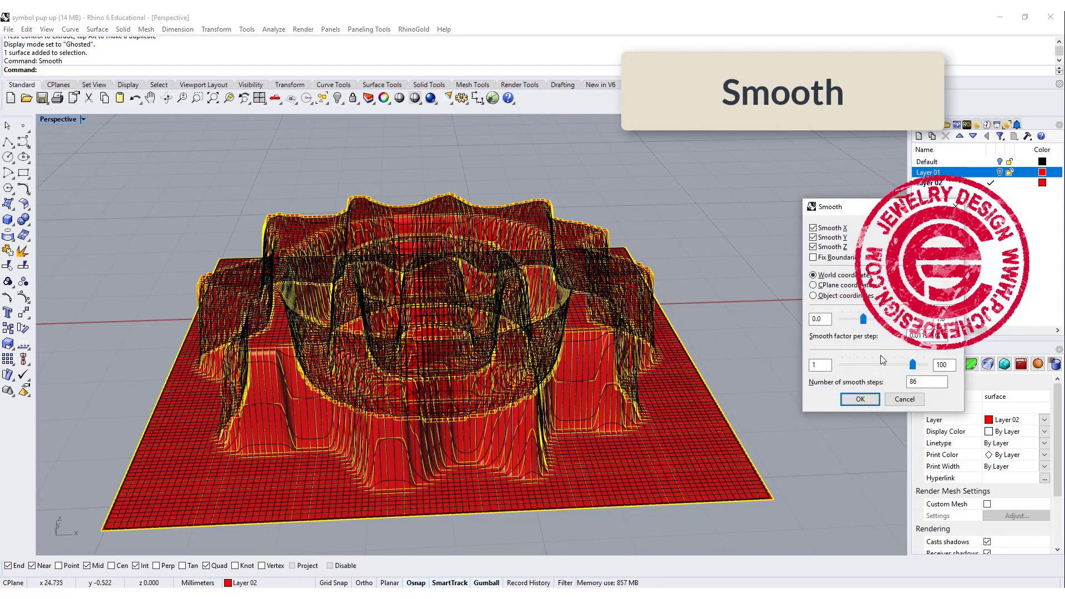
Set the Smooth step slider to 54 and apply it to the draped surface
drag(893, 364, 916, 365)
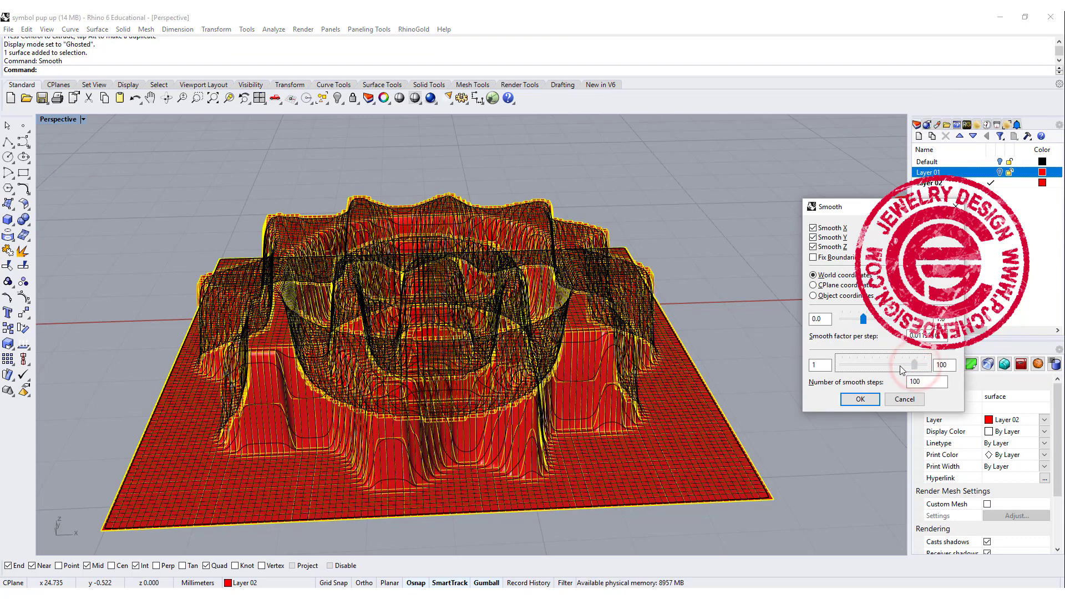
drag(914, 365, 897, 365)
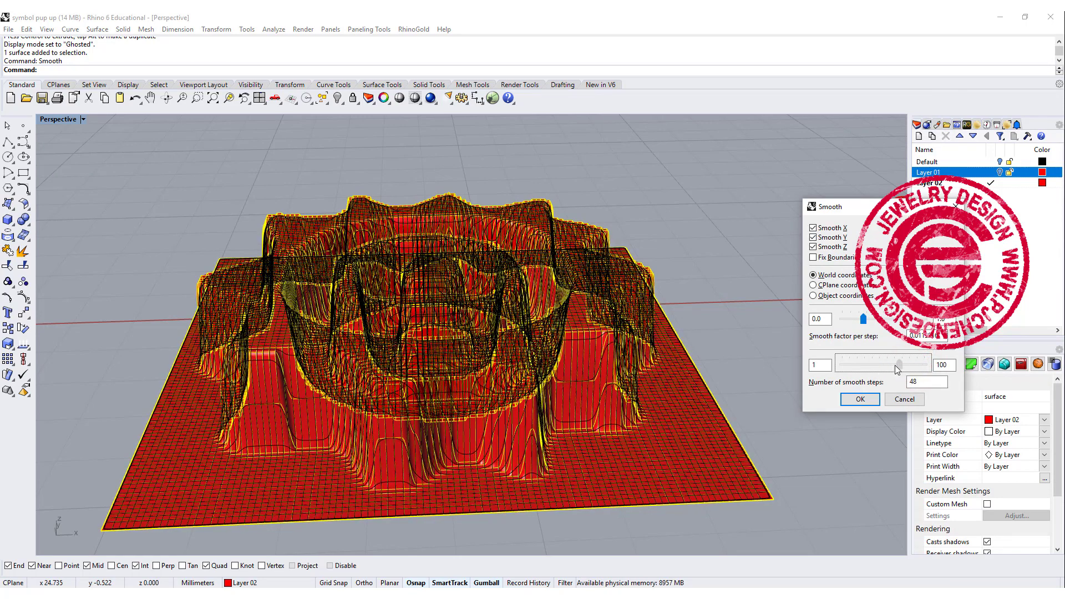
drag(896, 364, 885, 364)
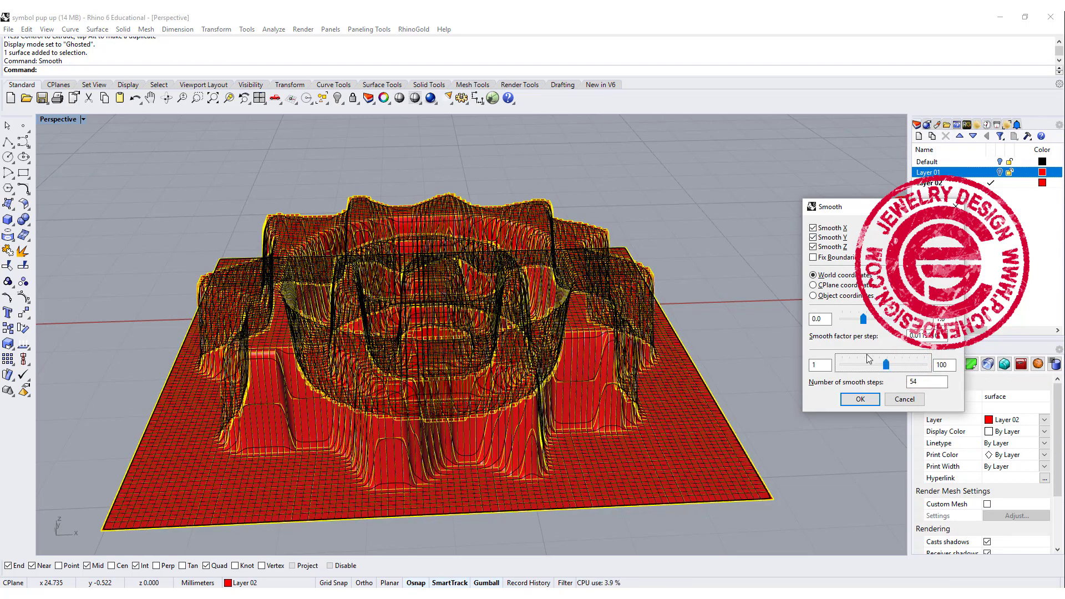
click(859, 398)
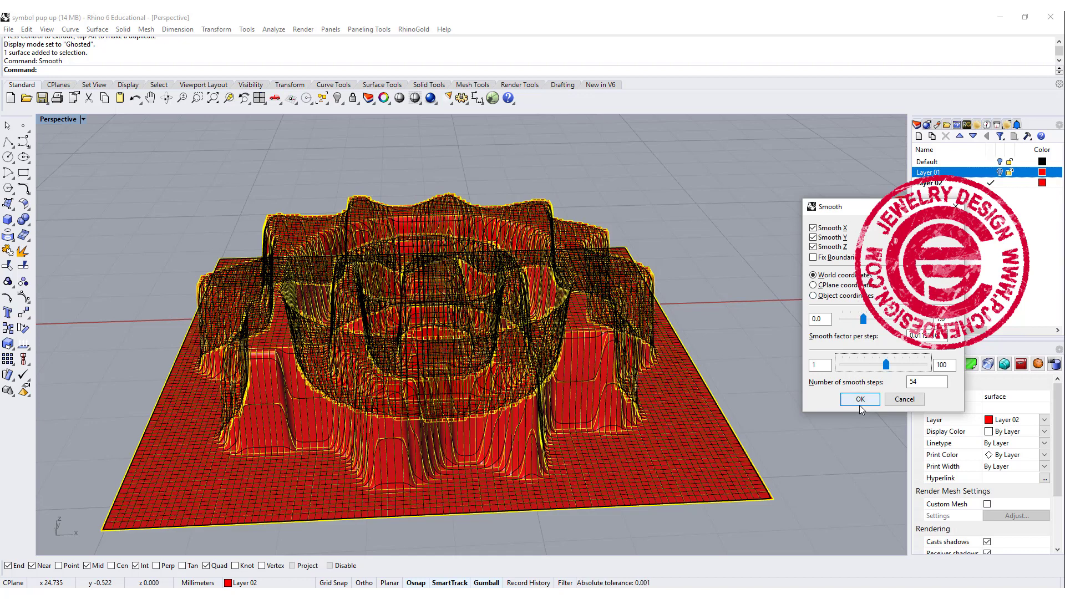
click(859, 399)
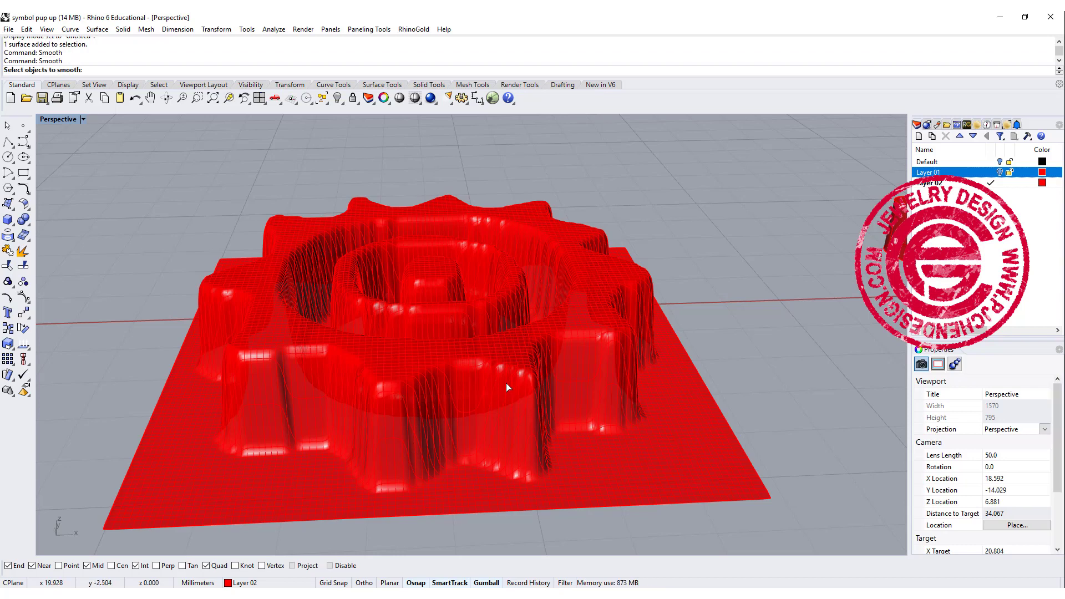
Apply several further 54-step smoothing passes to the draped sun relief
click(508, 384)
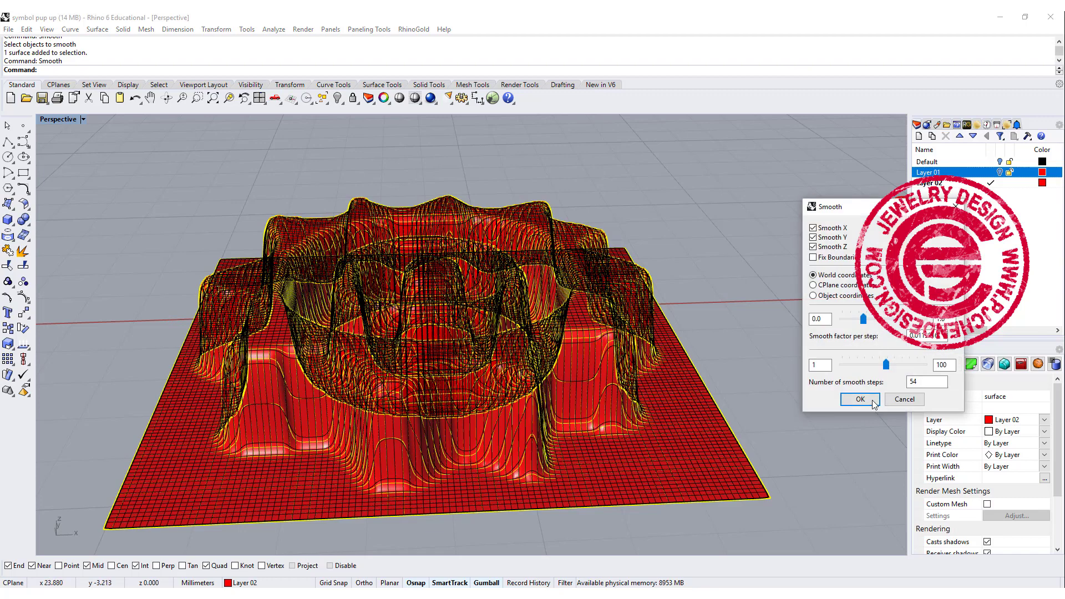
click(859, 398)
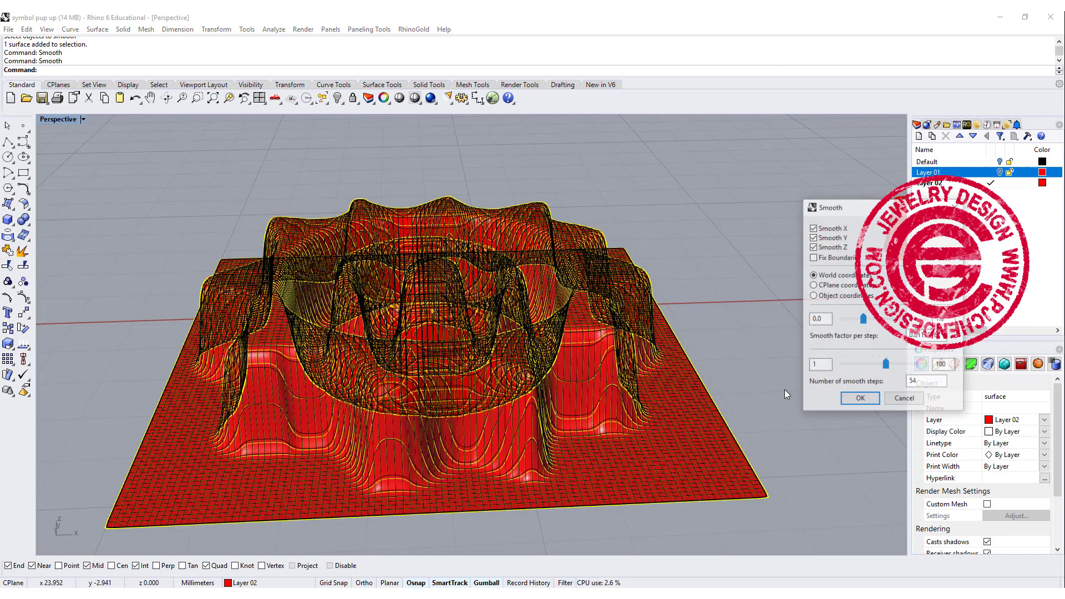
click(858, 398)
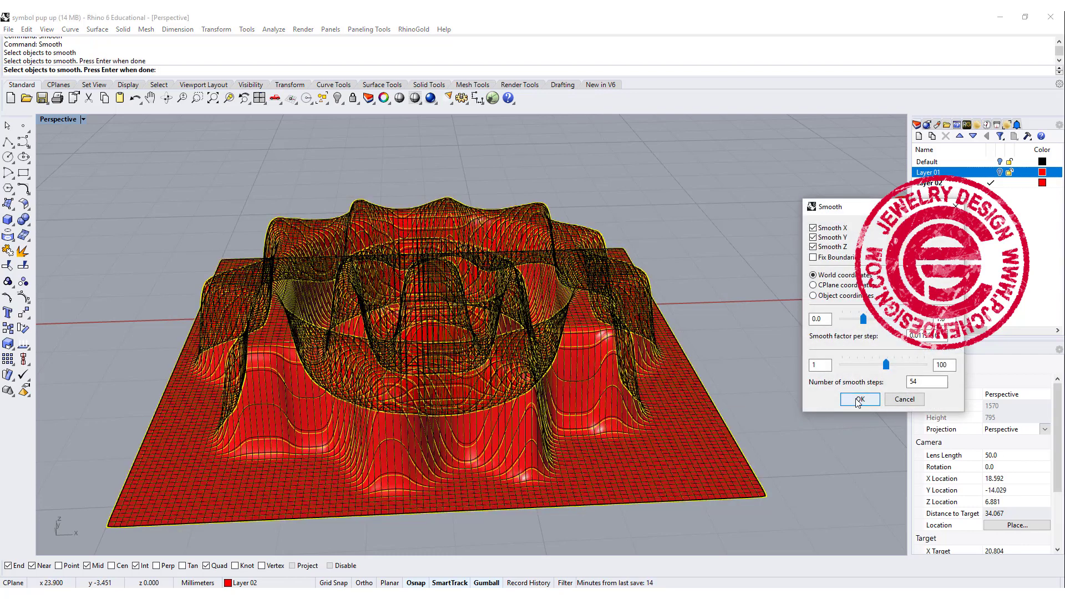
click(858, 399)
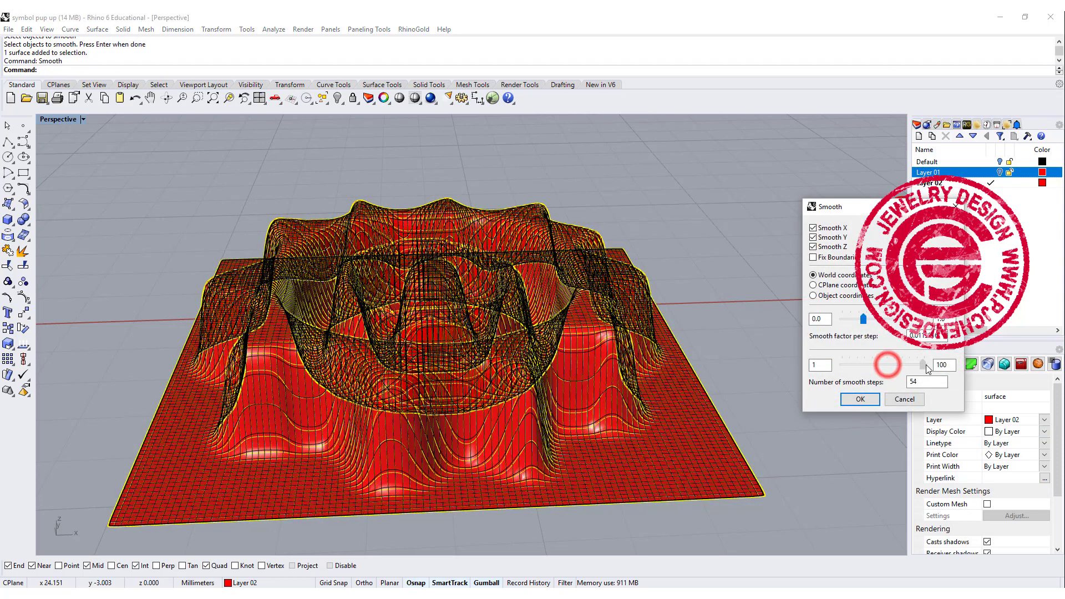
click(859, 399)
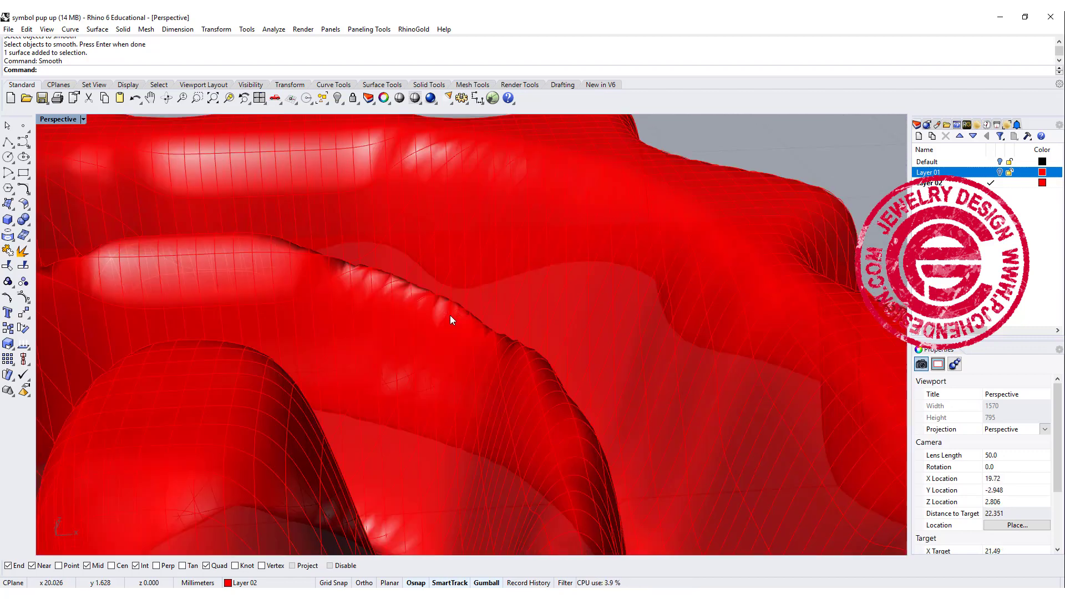
mouse_move(408, 293)
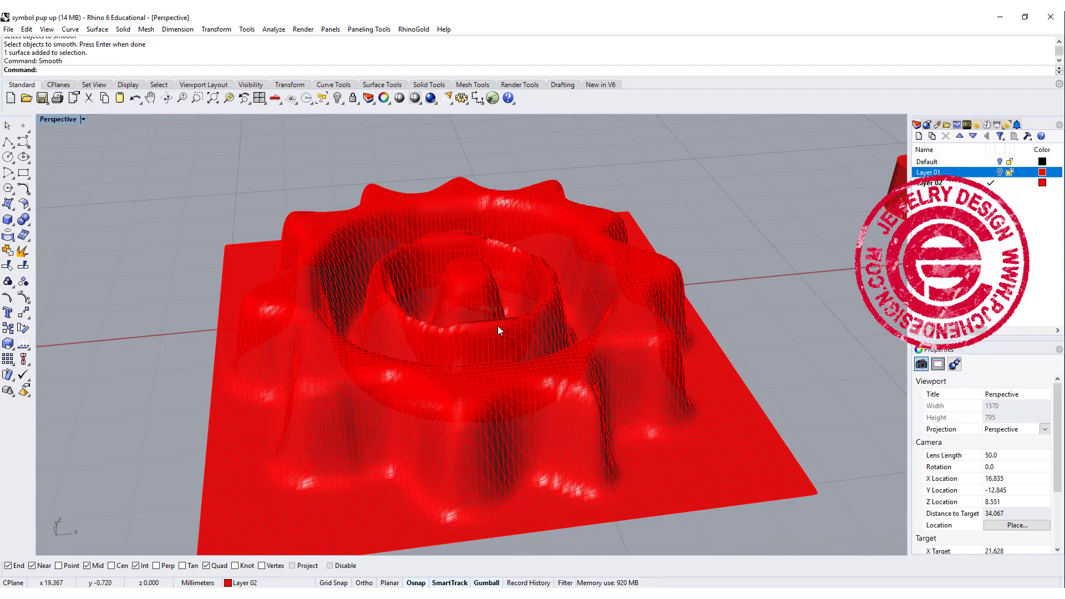
click(496, 331)
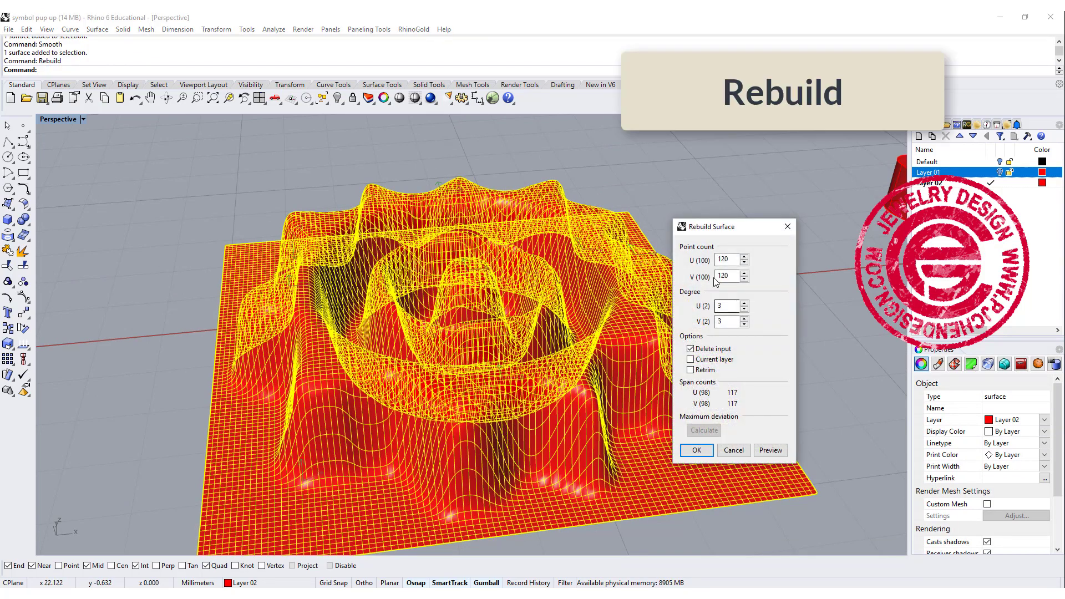
Rebuild the relief at 120 by 120 points, degree 3, deleting the input
click(725, 260)
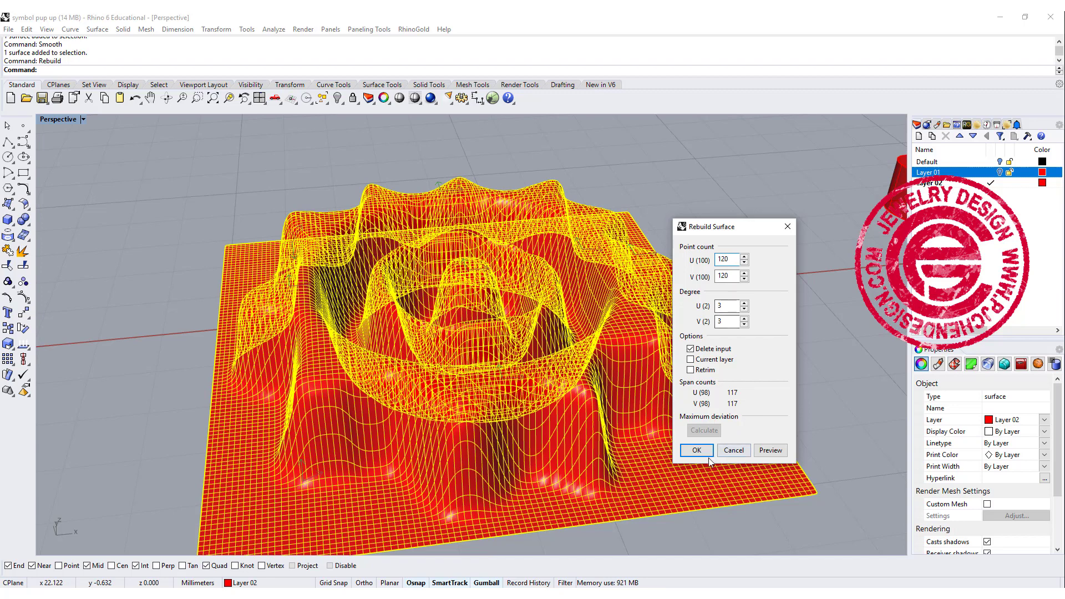
click(696, 450)
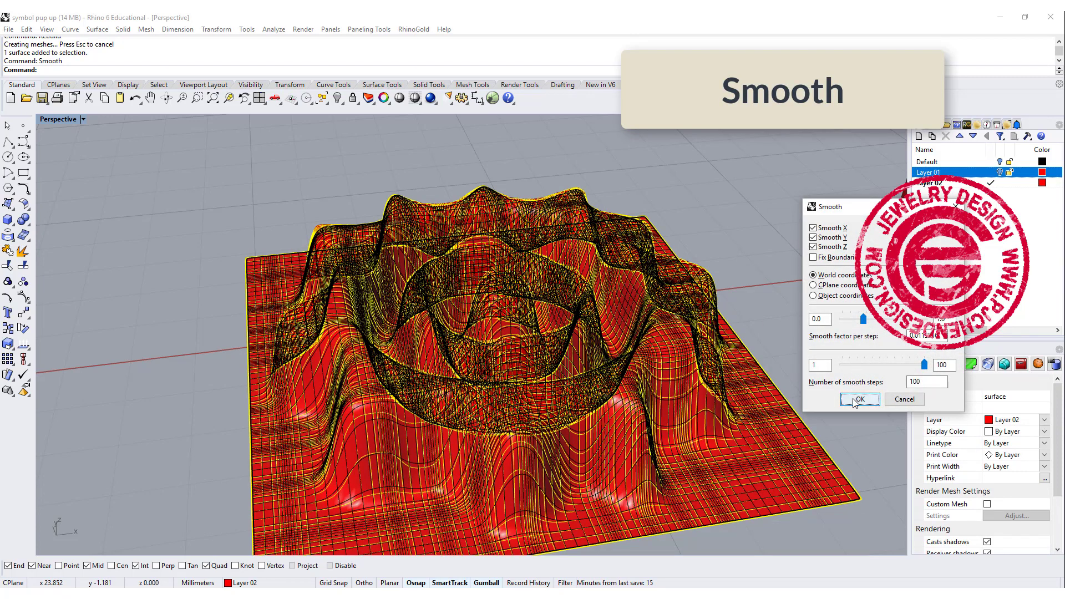
Apply a 100-step smoothing pass, then a 41-step pass, to the rebuilt relief
click(858, 399)
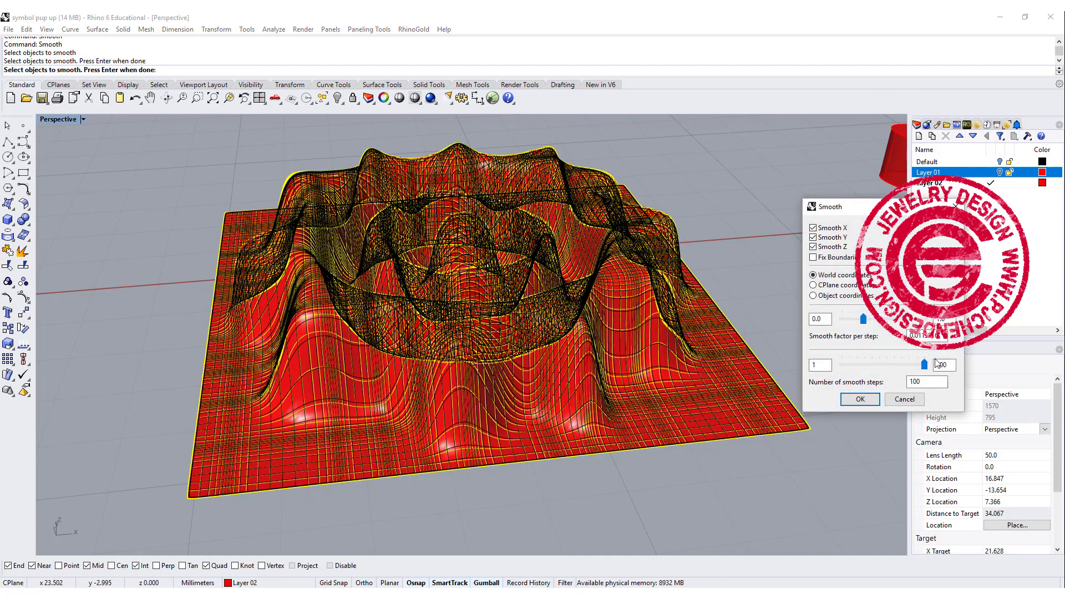
drag(922, 365, 877, 365)
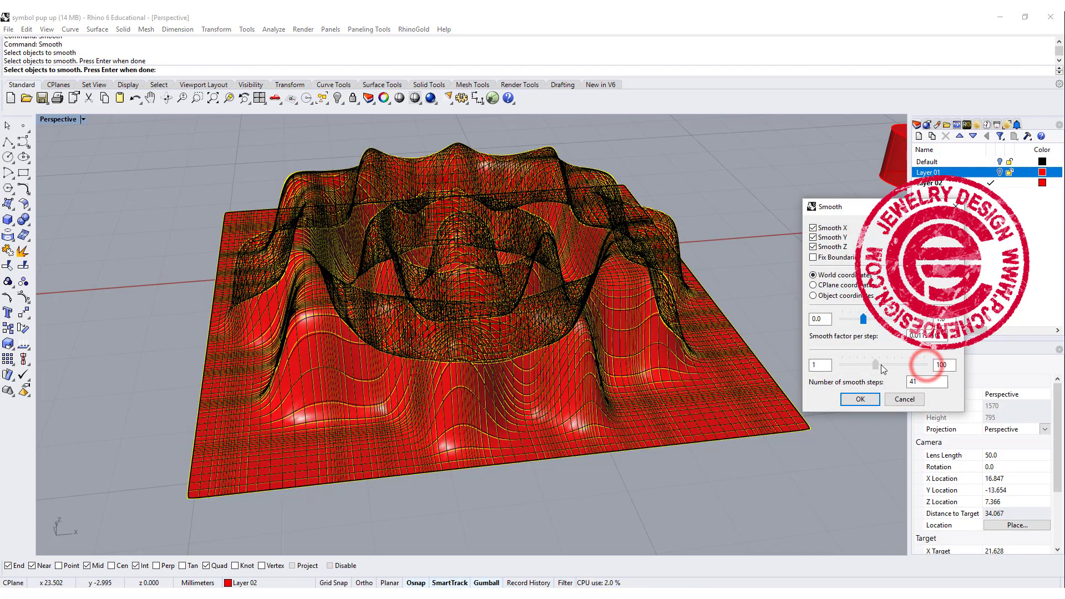
click(858, 399)
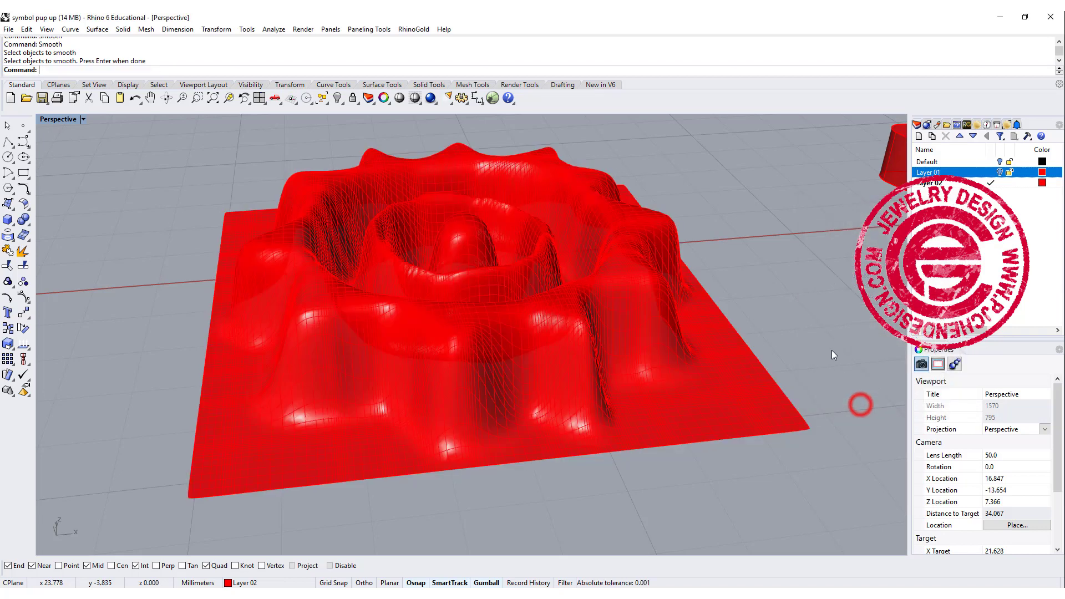
Change Perspective's display mode and smooth the heightfield relief with factor 1, 64 steps
click(81, 120)
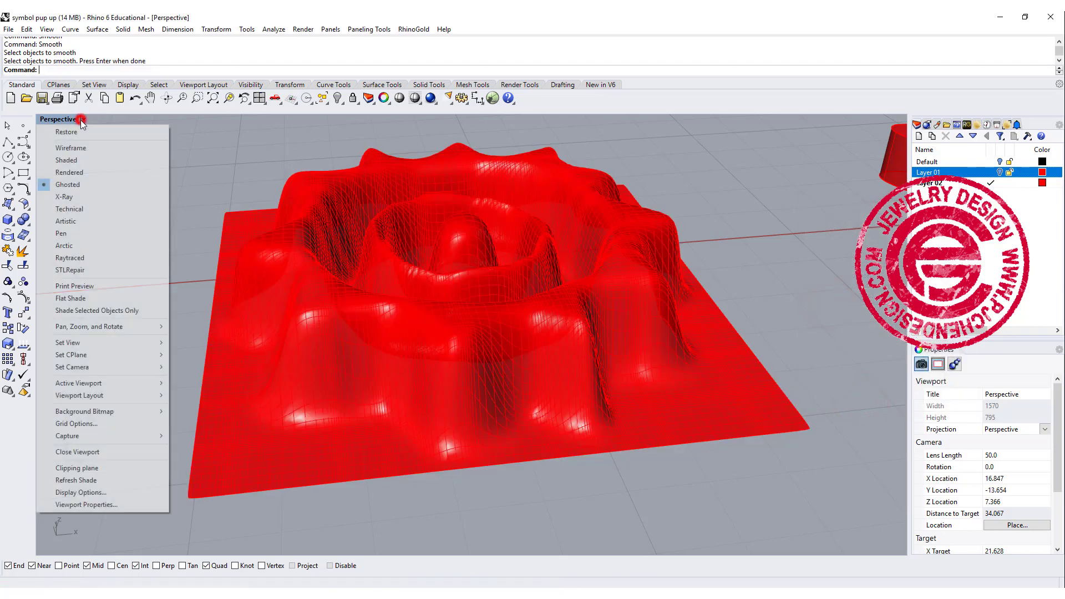
click(69, 172)
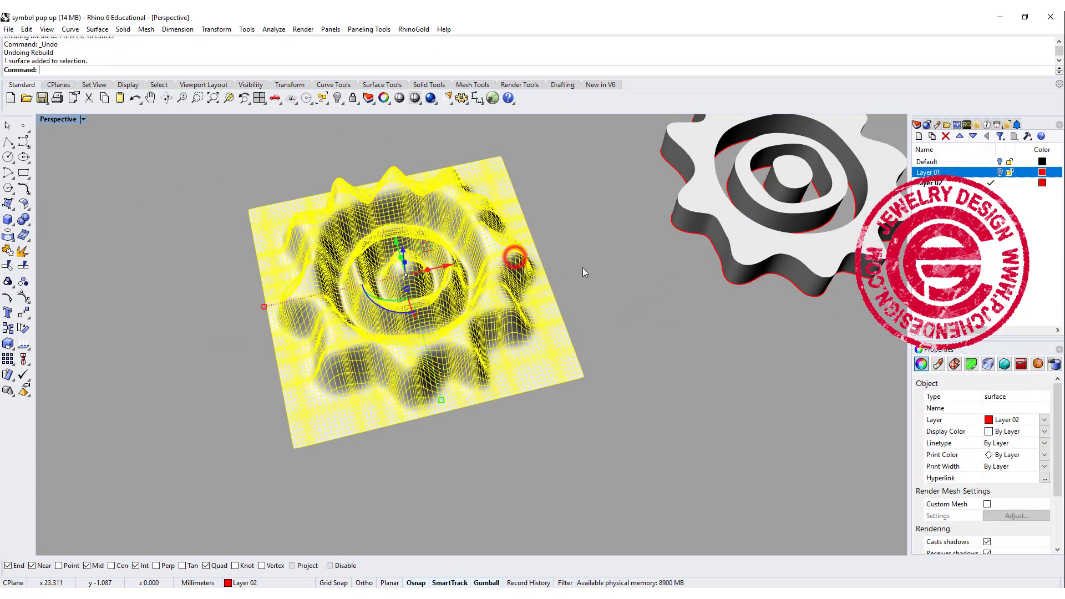
text(Smooth)
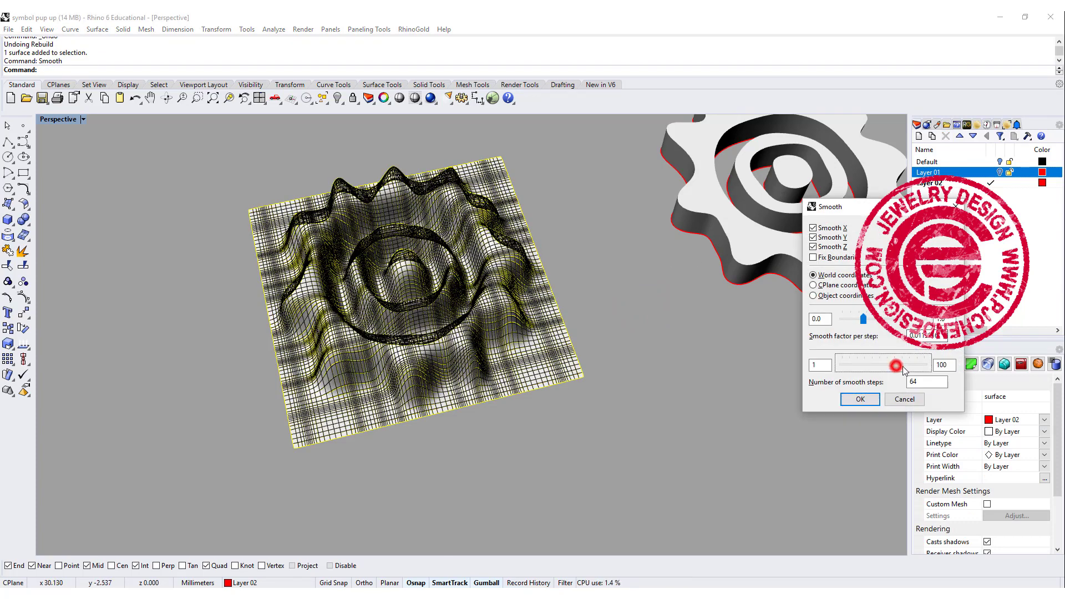
click(859, 399)
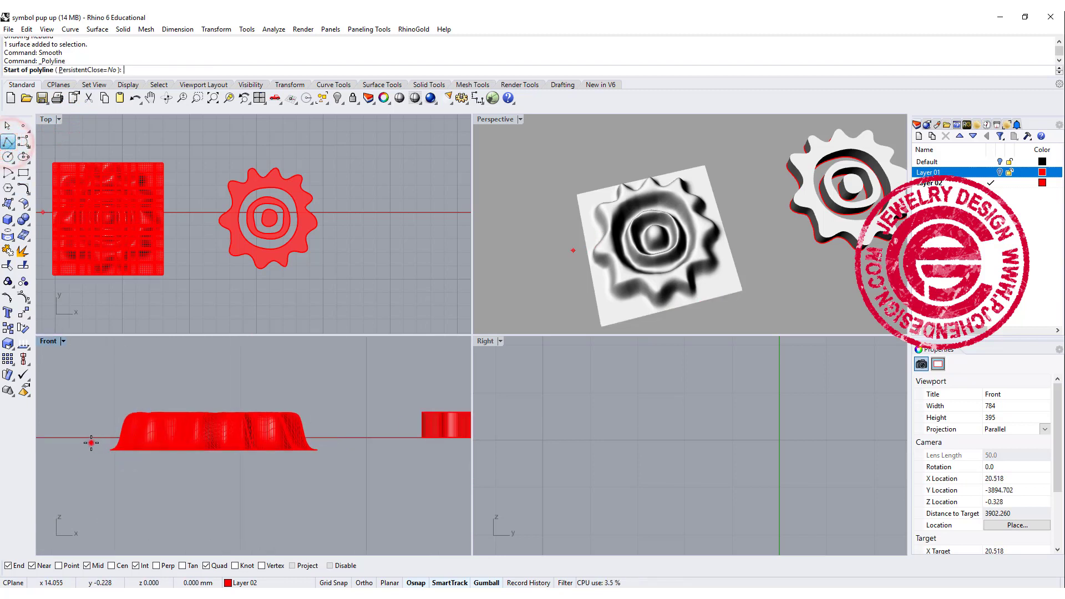
Draw the cutting polyline, trim to the sun outline, and shade Perspective
click(341, 440)
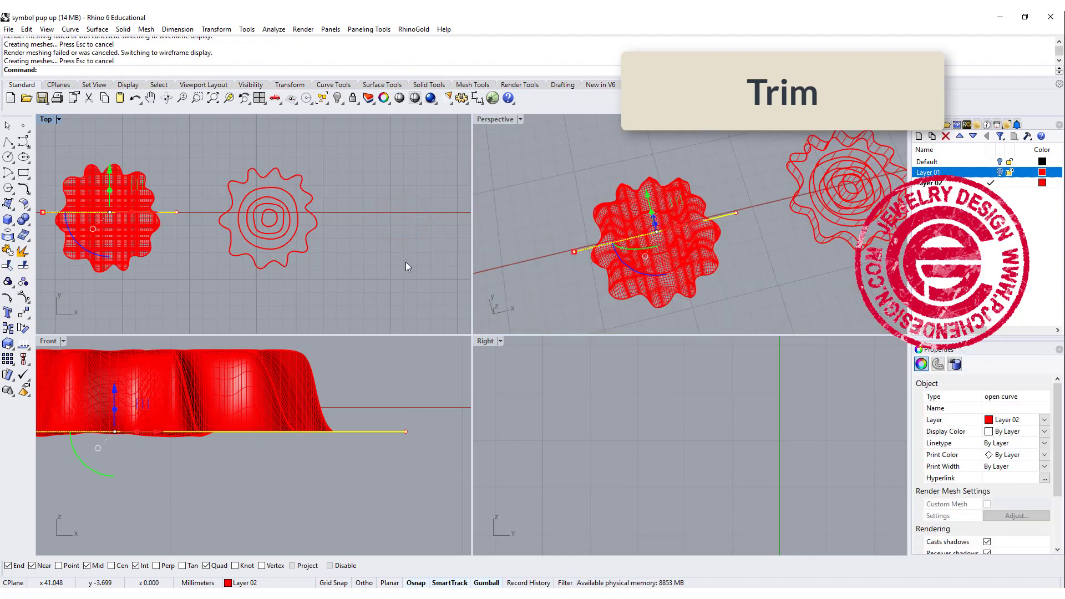
click(520, 119)
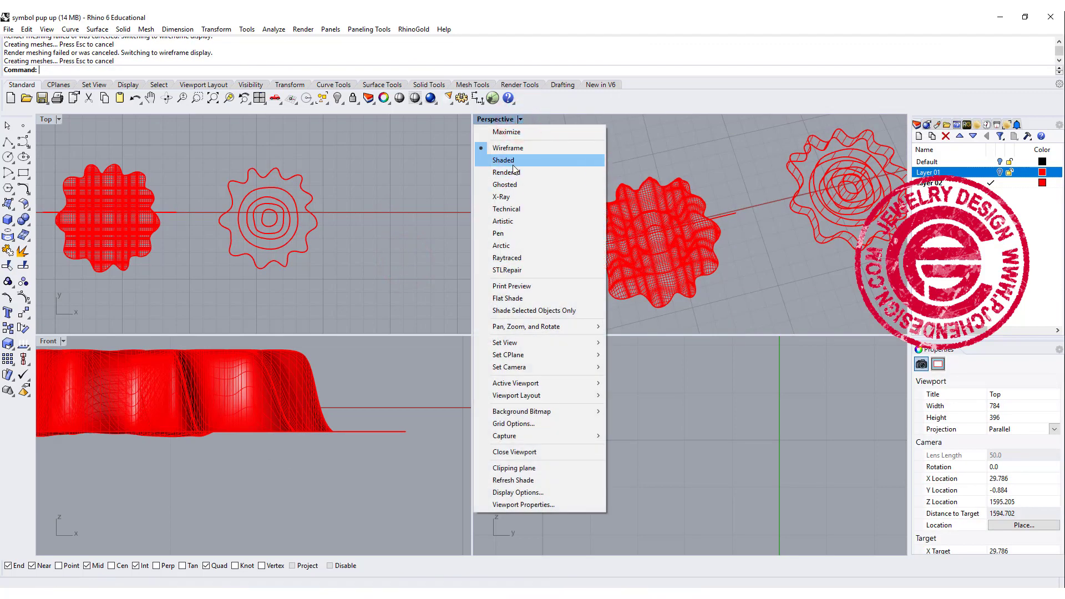
click(506, 172)
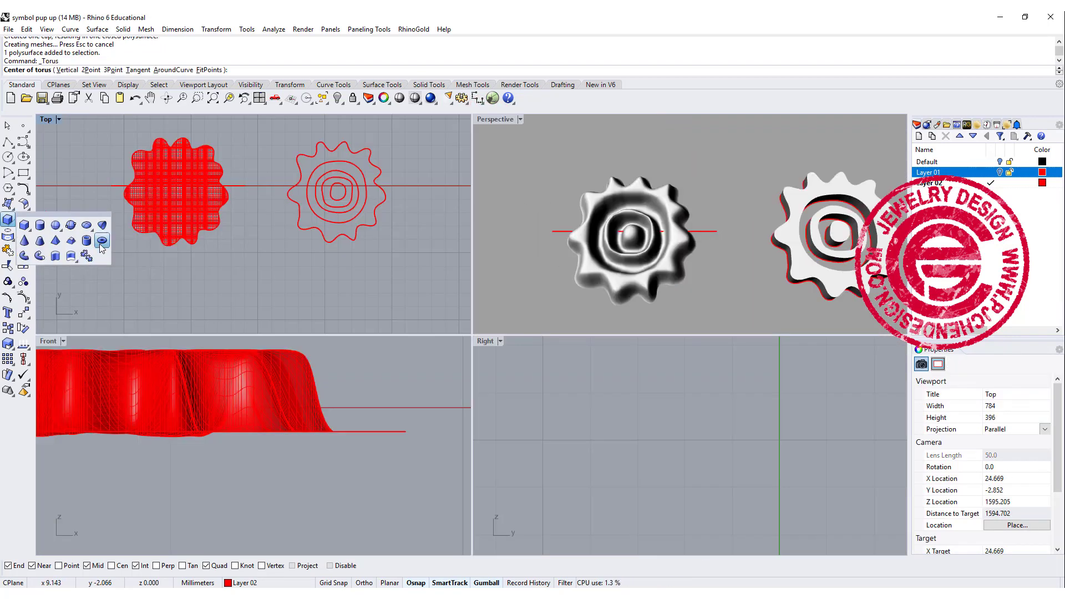
mouse_move(101, 240)
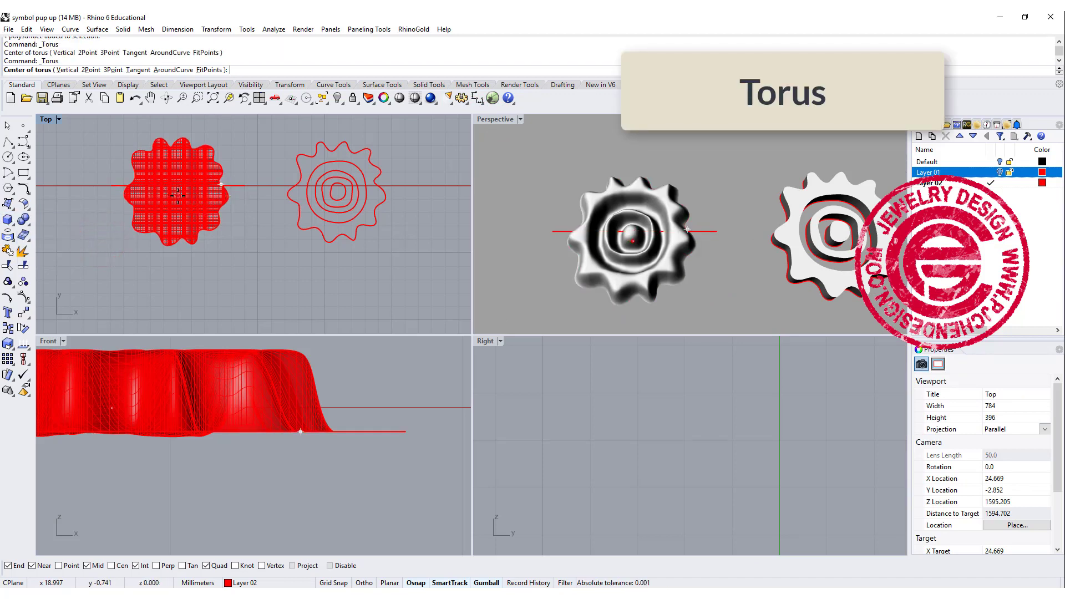
Place a torus centred on the relief, setting its tube radius, and select both objects
click(221, 184)
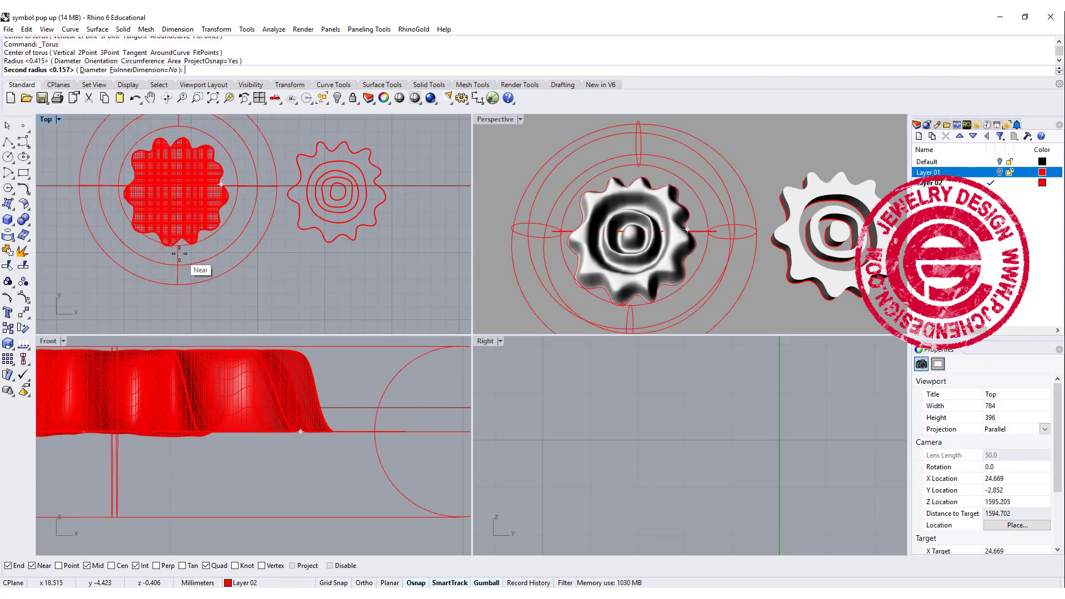
click(182, 256)
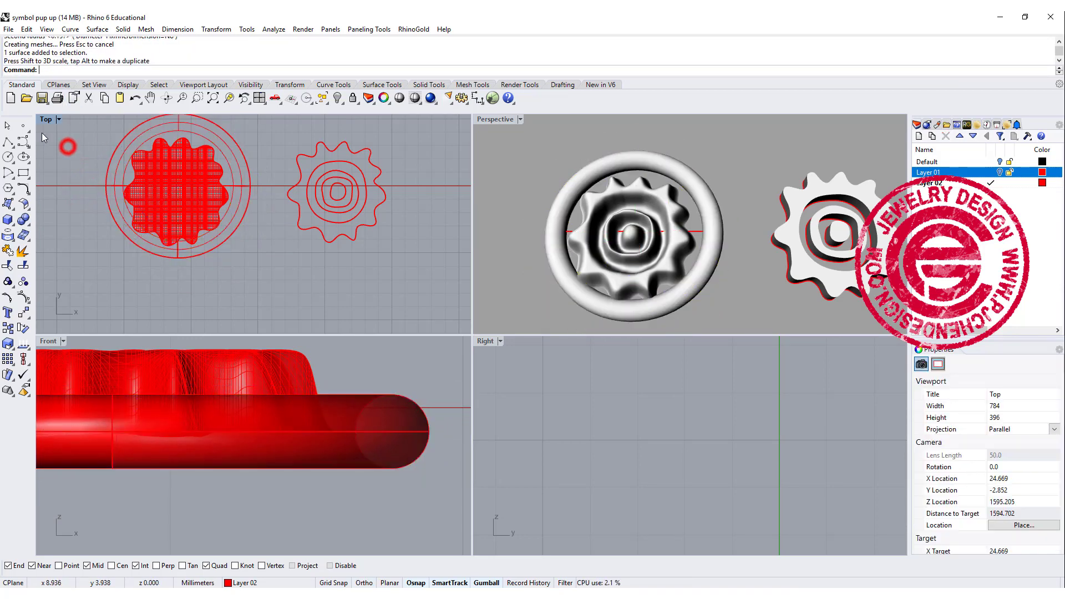
click(185, 201)
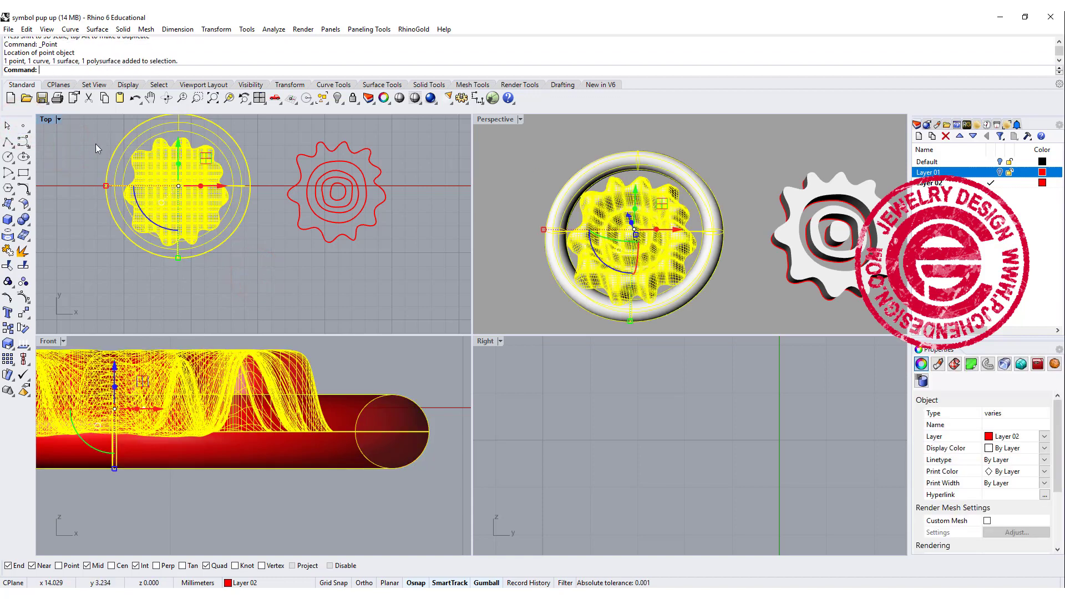
Center the sun relief on the torus with Align Centers, then clear the selection
click(22, 363)
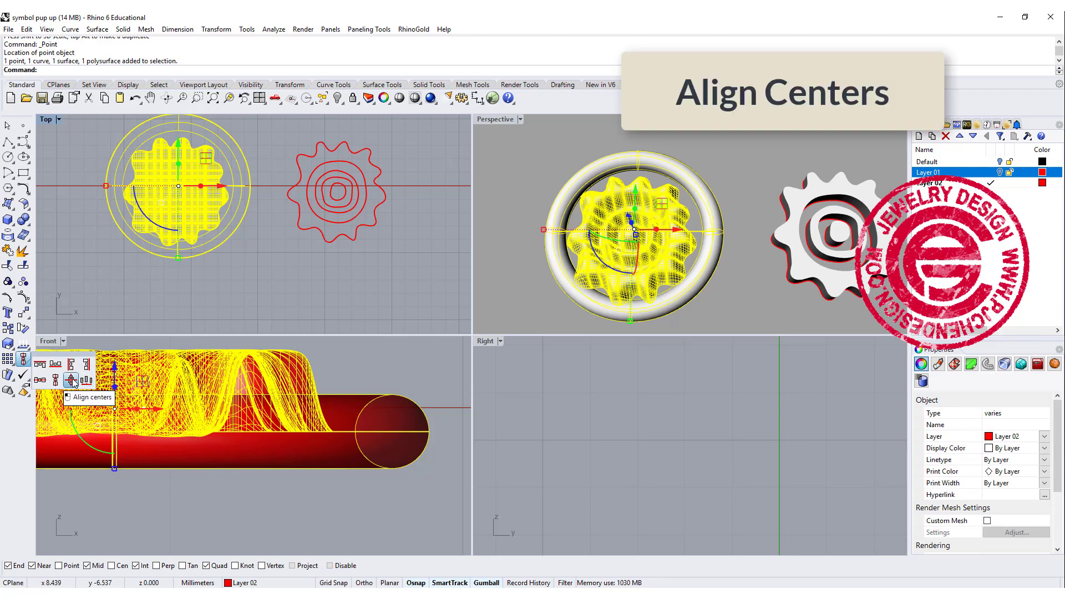
click(70, 380)
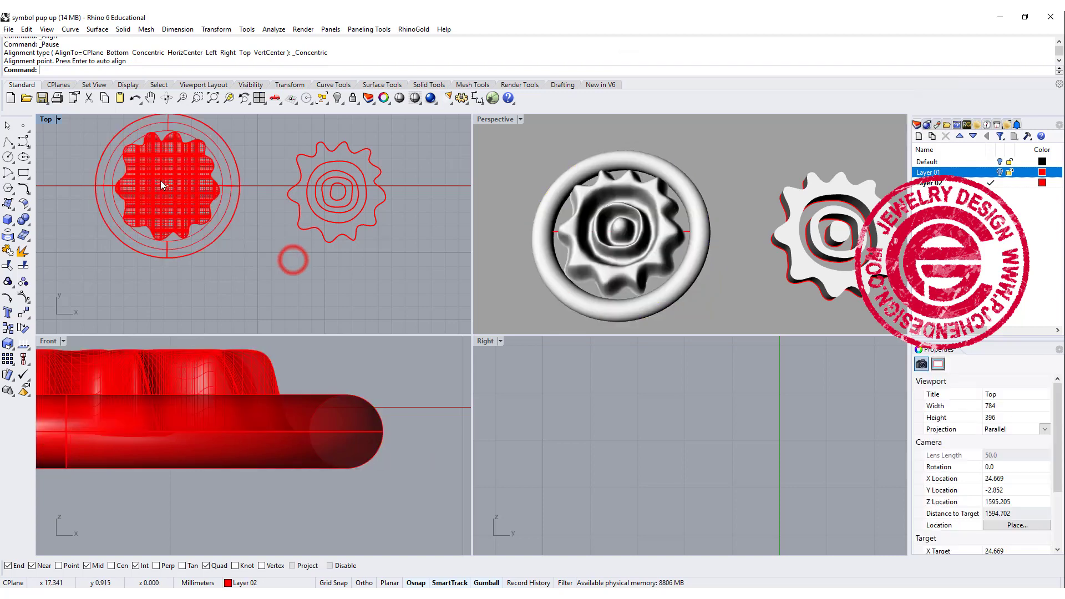
click(231, 207)
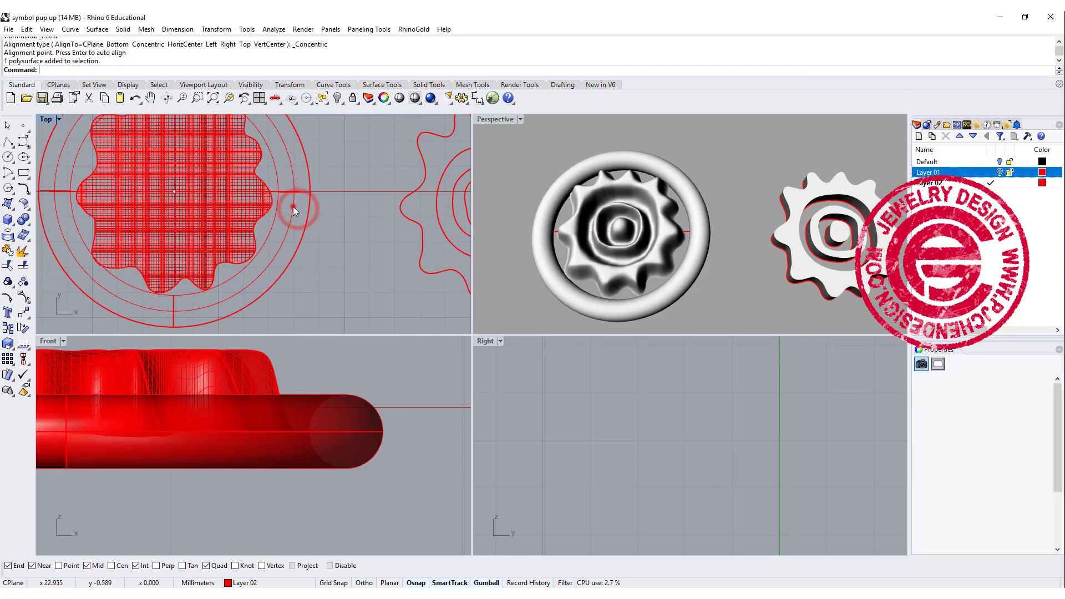
click(293, 209)
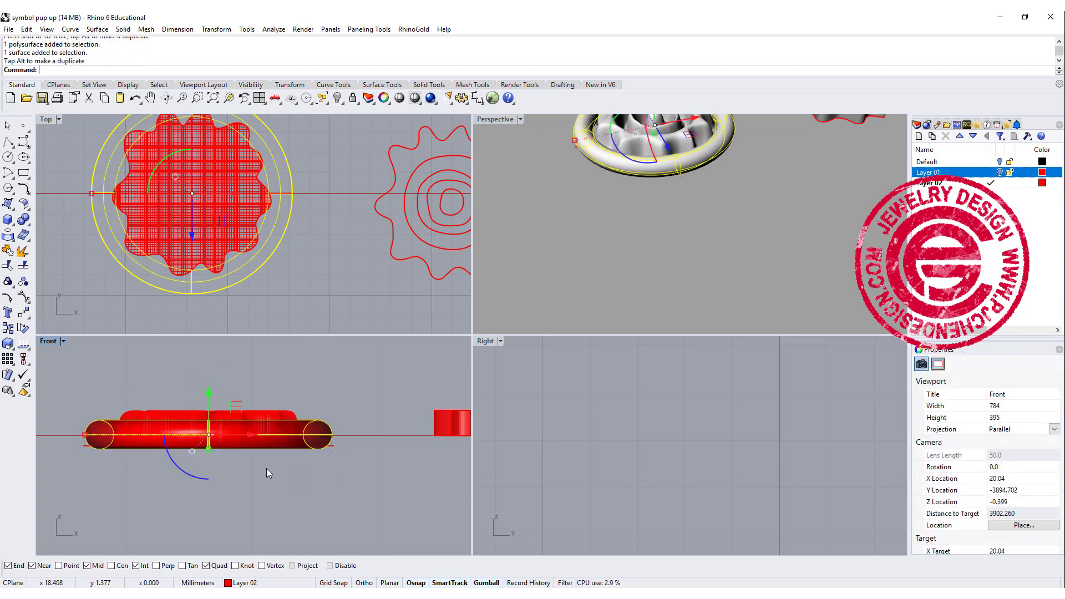
click(192, 197)
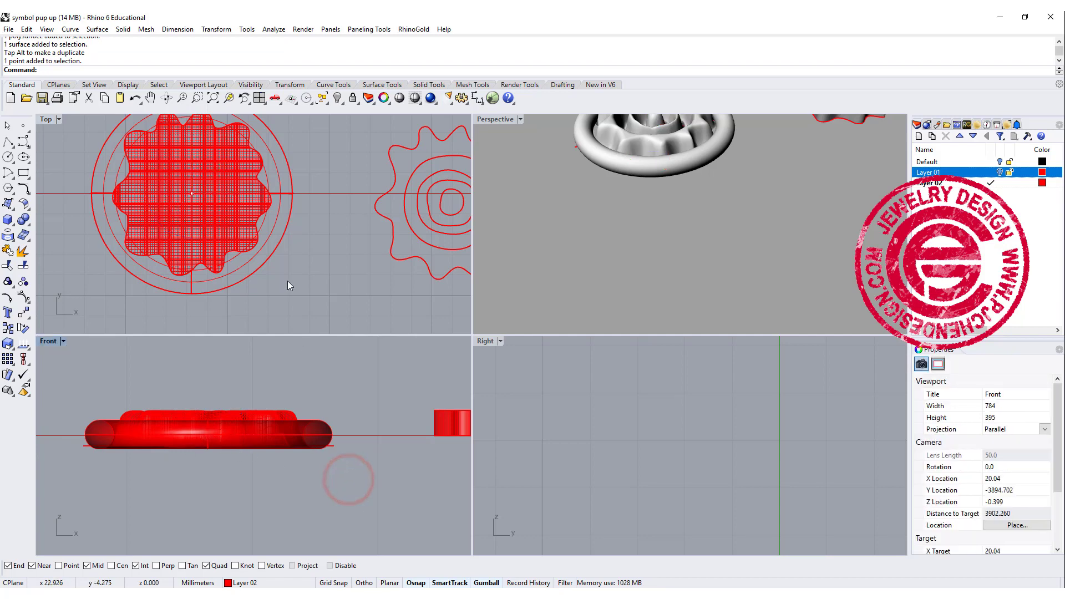
Run Splop and select the sun relief and torus as the objects to wrap
text(Splp)
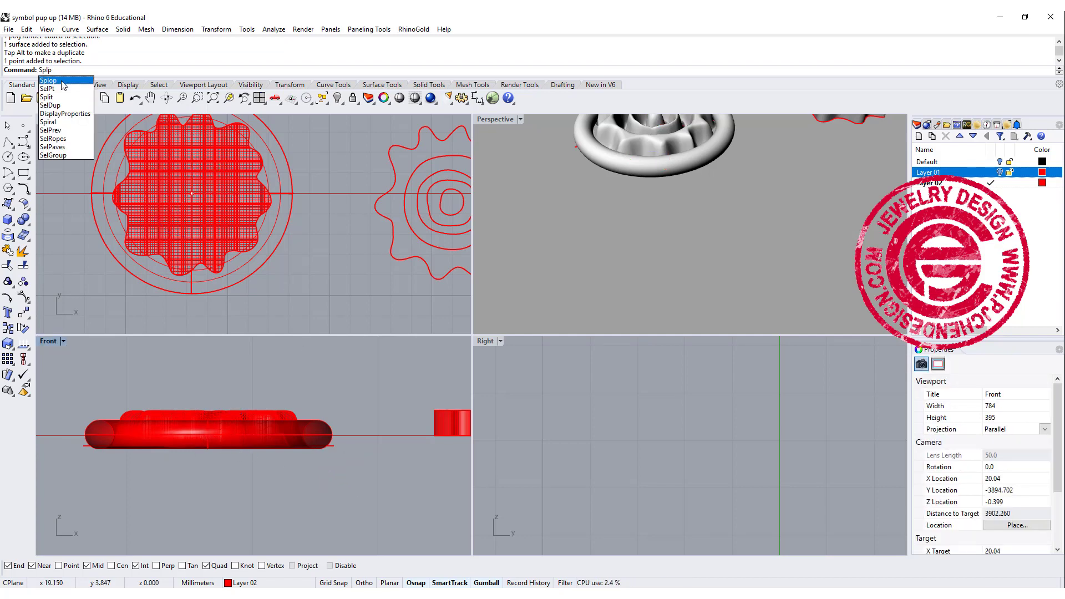
click(48, 80)
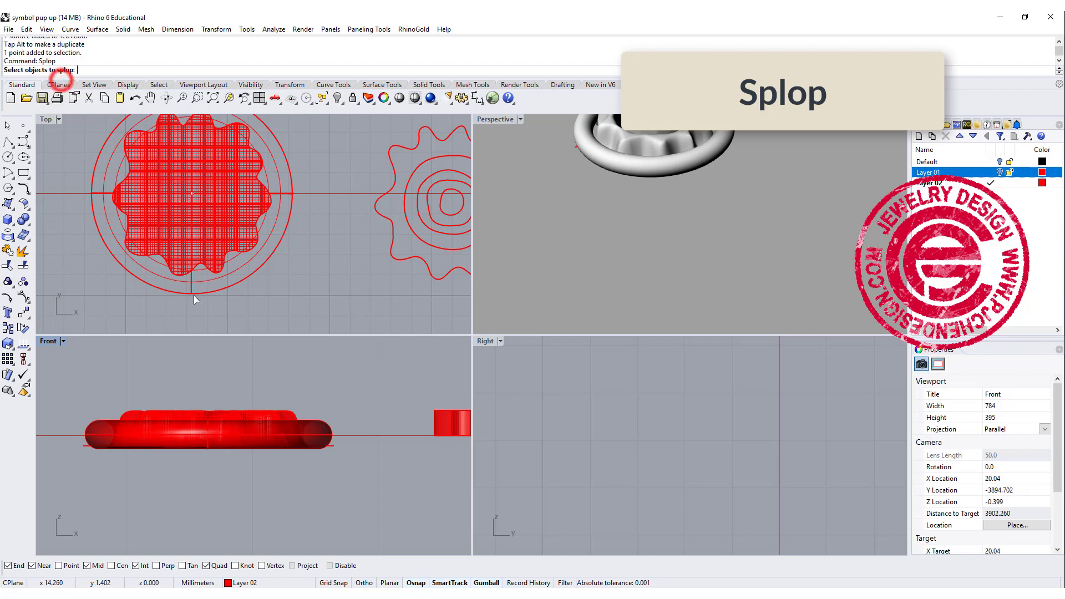
click(271, 224)
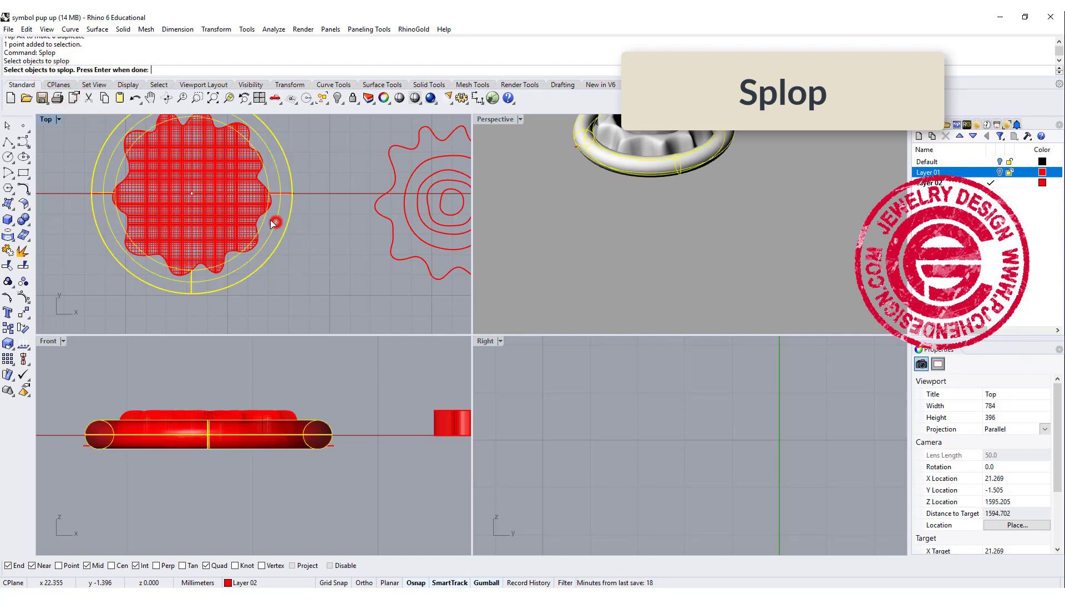
key(enter)
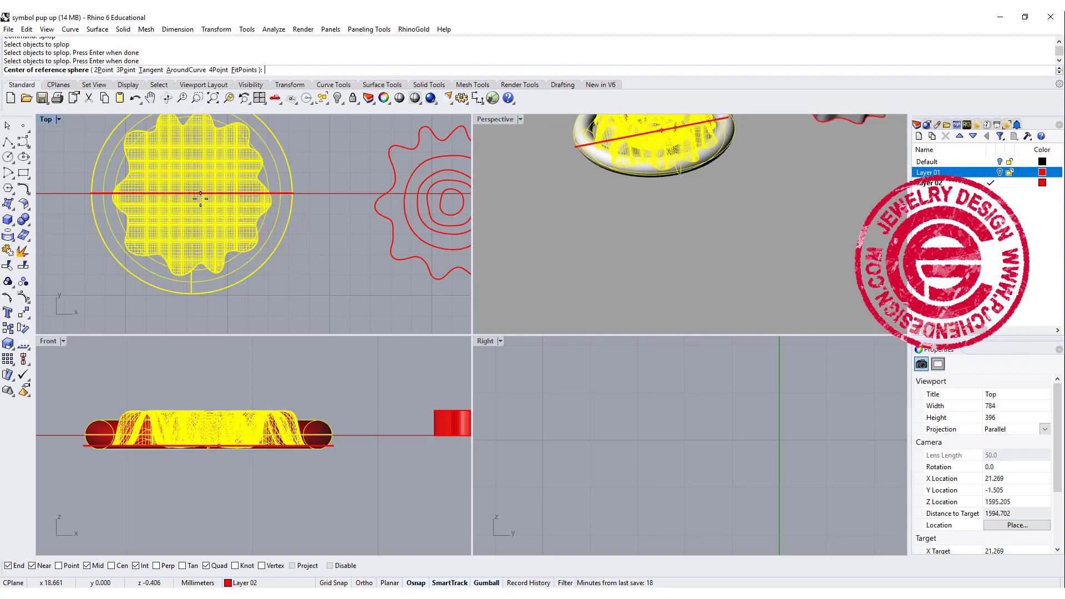
mouse_move(202, 198)
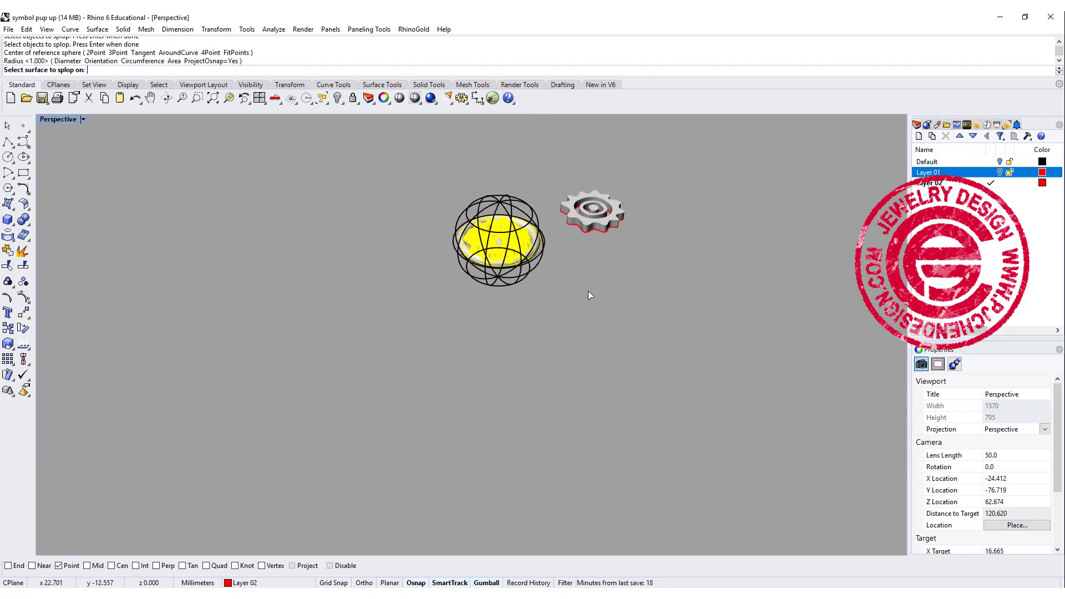
Show Perspective in Ghosted mode to see through the ring, then return to Rendered
scroll(down, 3)
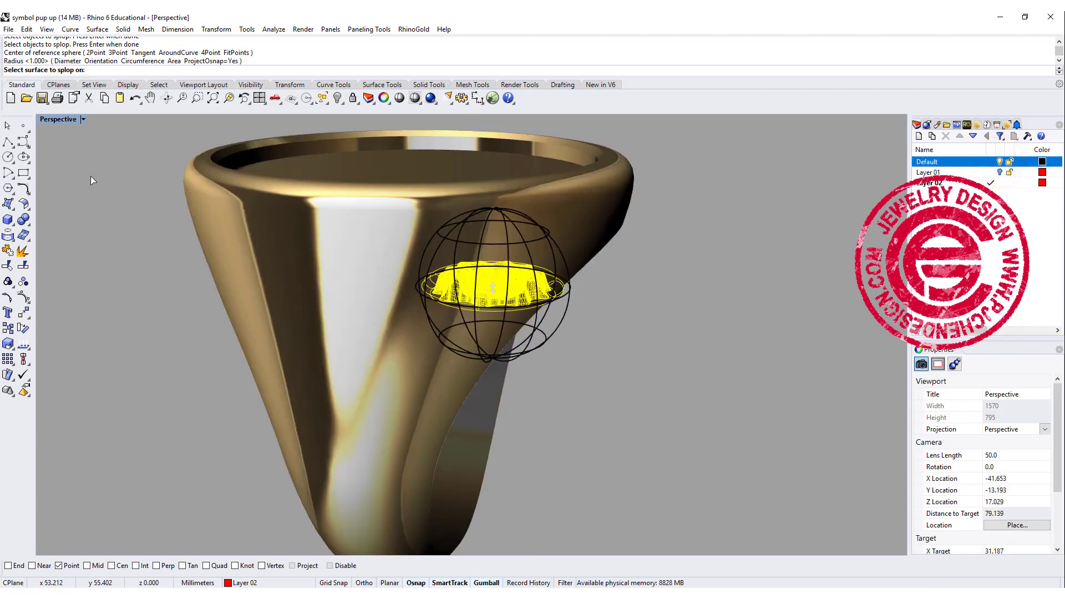
click(82, 119)
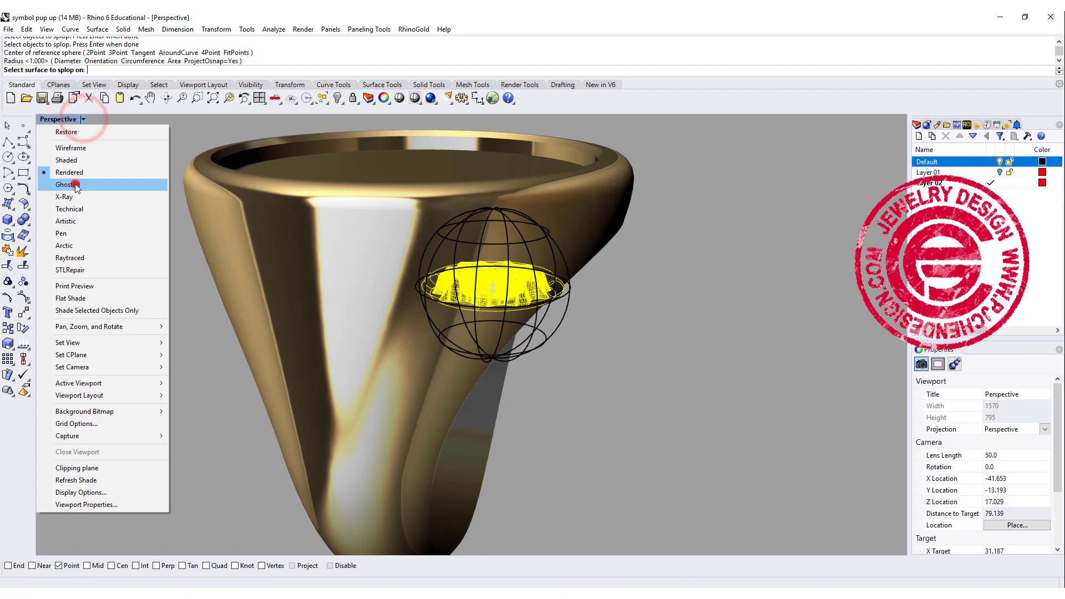
click(67, 184)
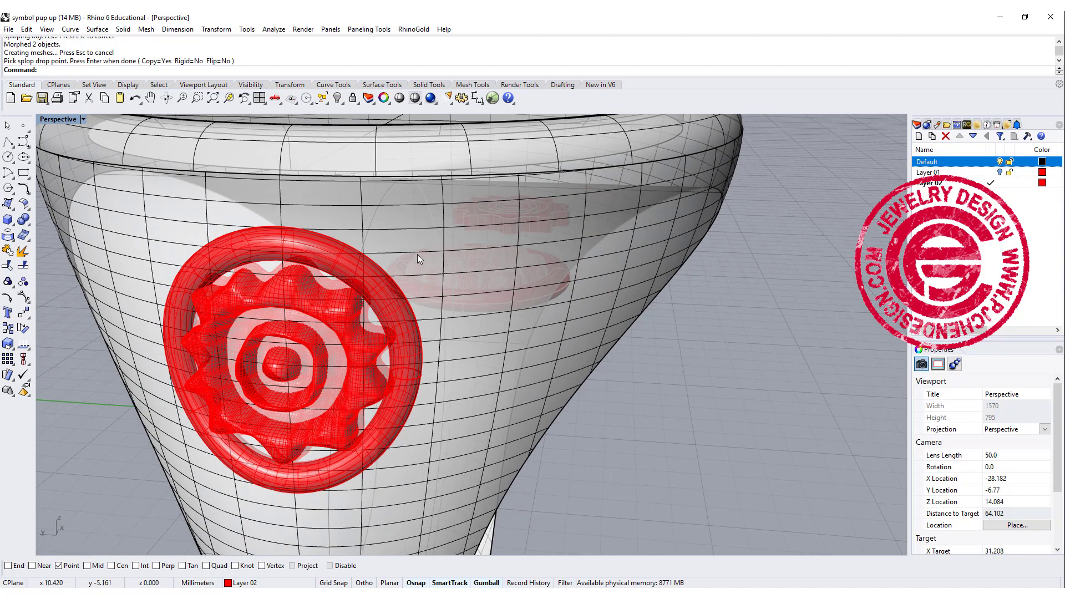
click(82, 119)
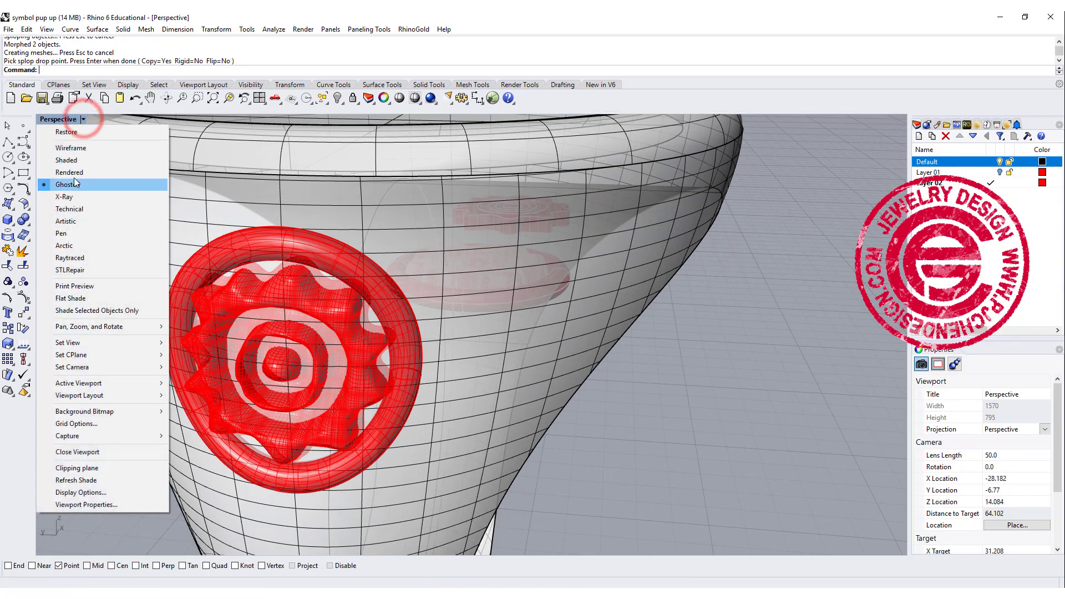
click(69, 172)
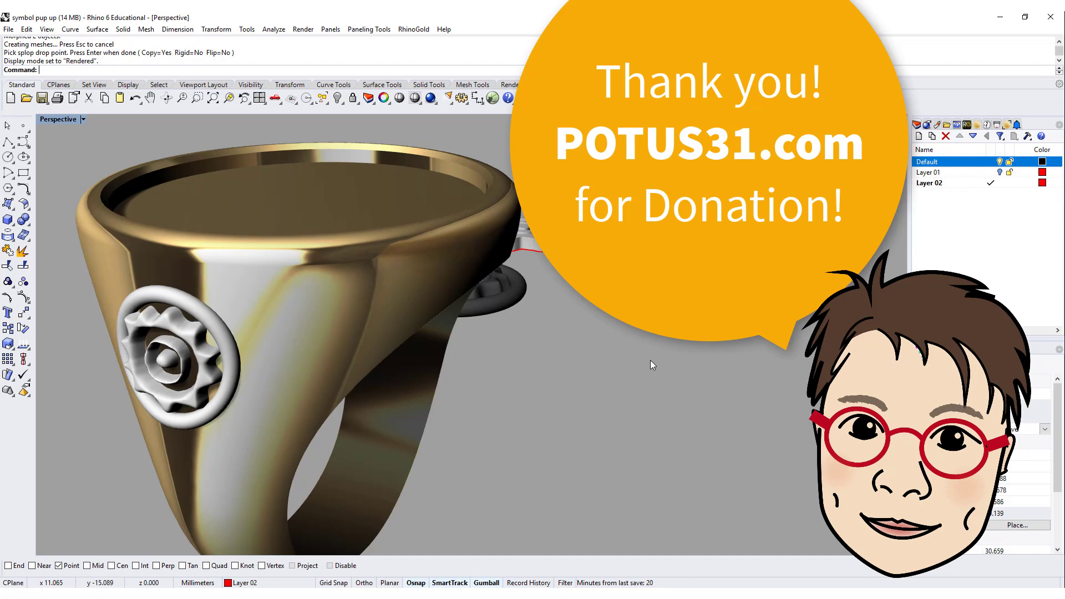
mouse_move(648, 371)
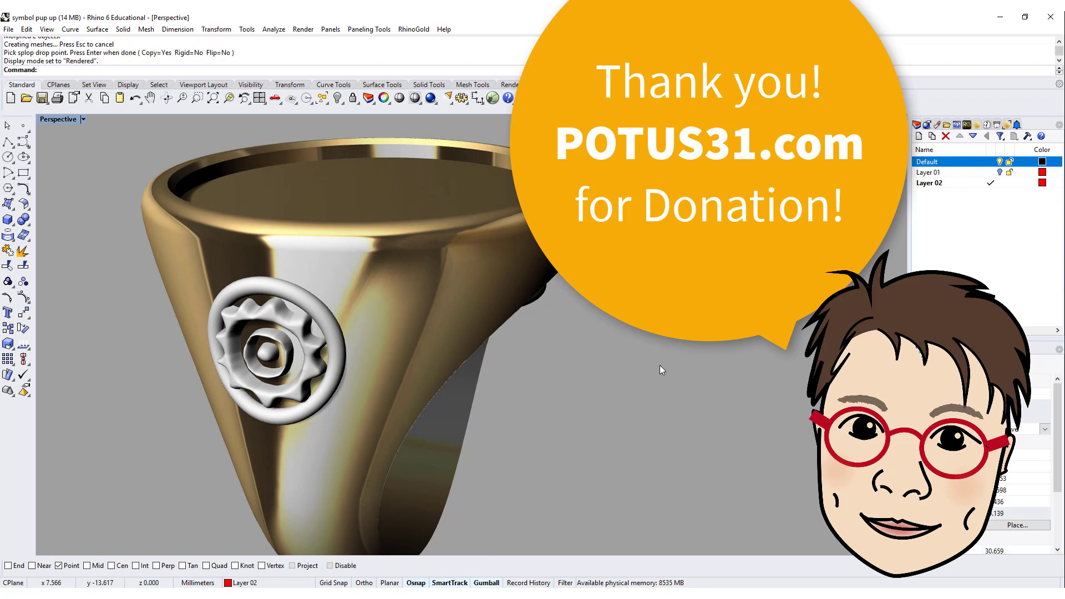
mouse_move(677, 345)
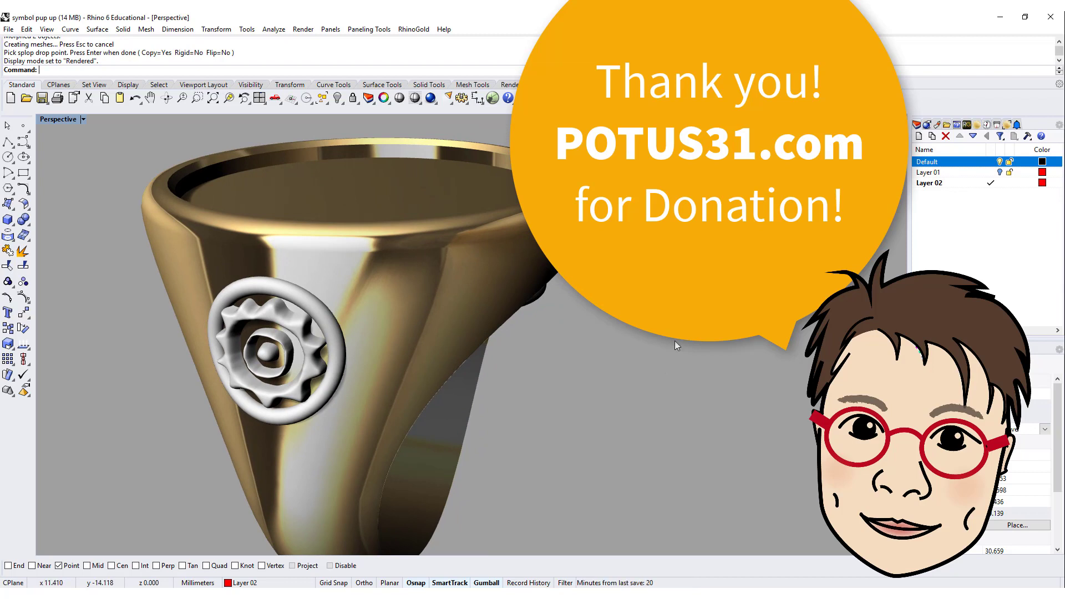